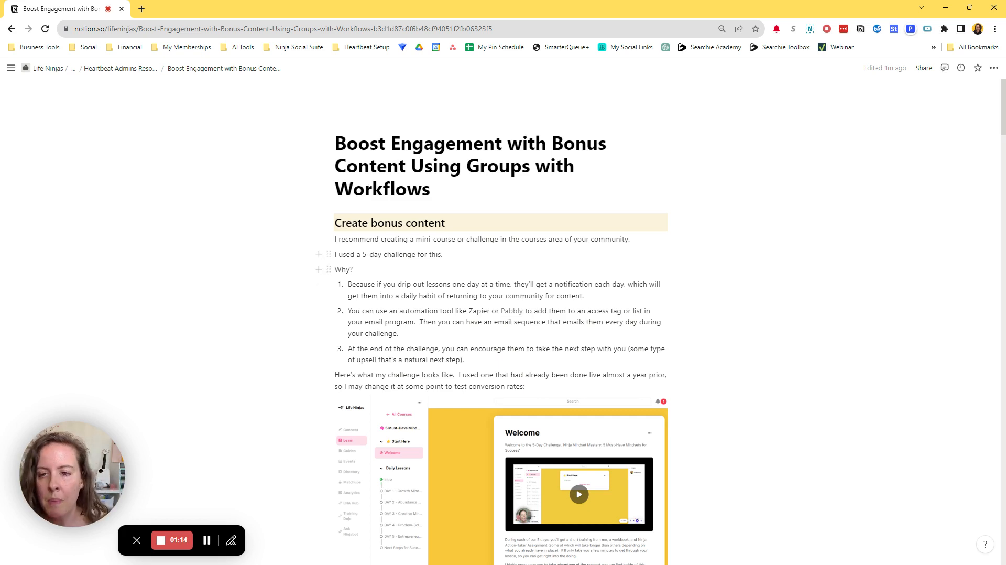
scroll(down, 3)
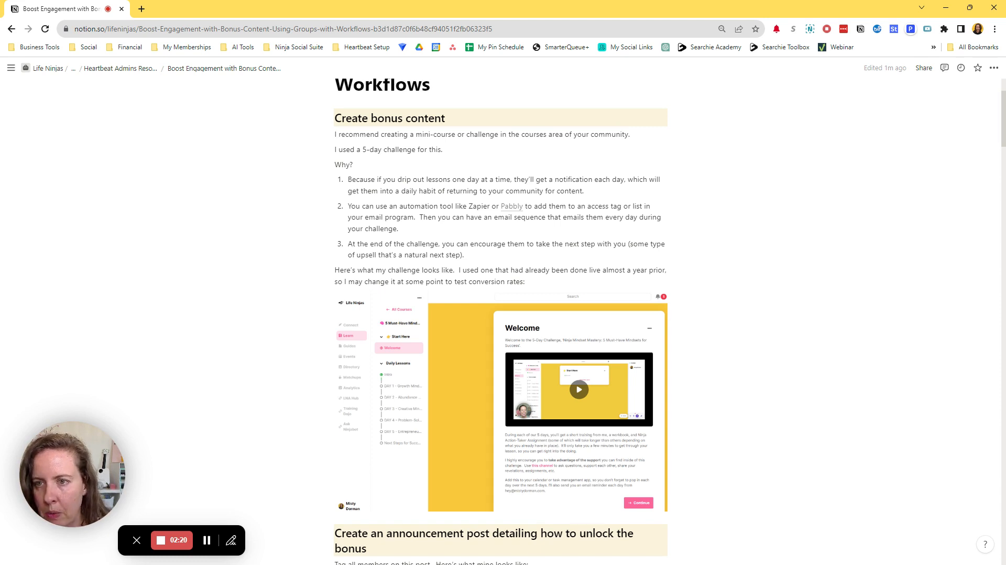
scroll(down, 3)
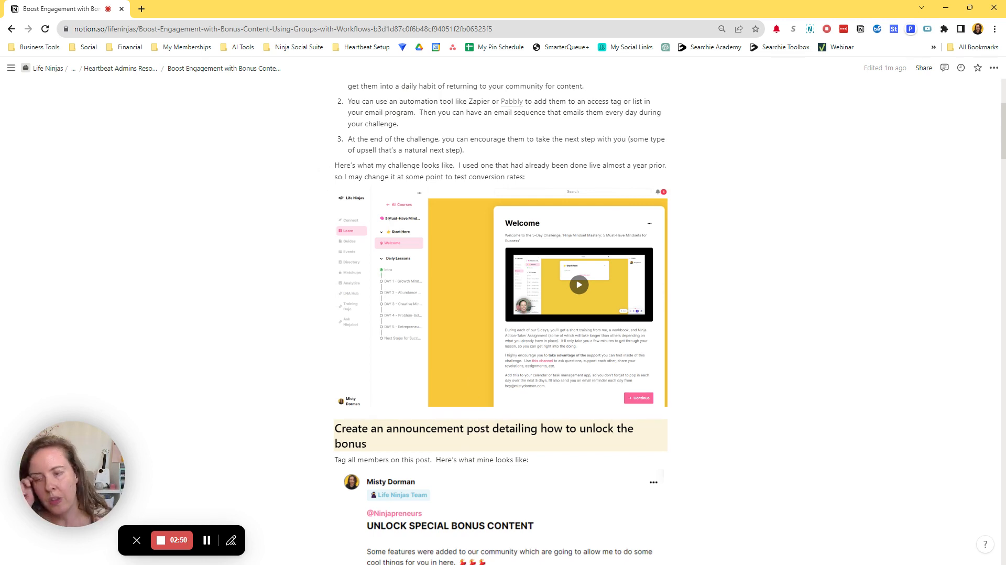
scroll(down, 3)
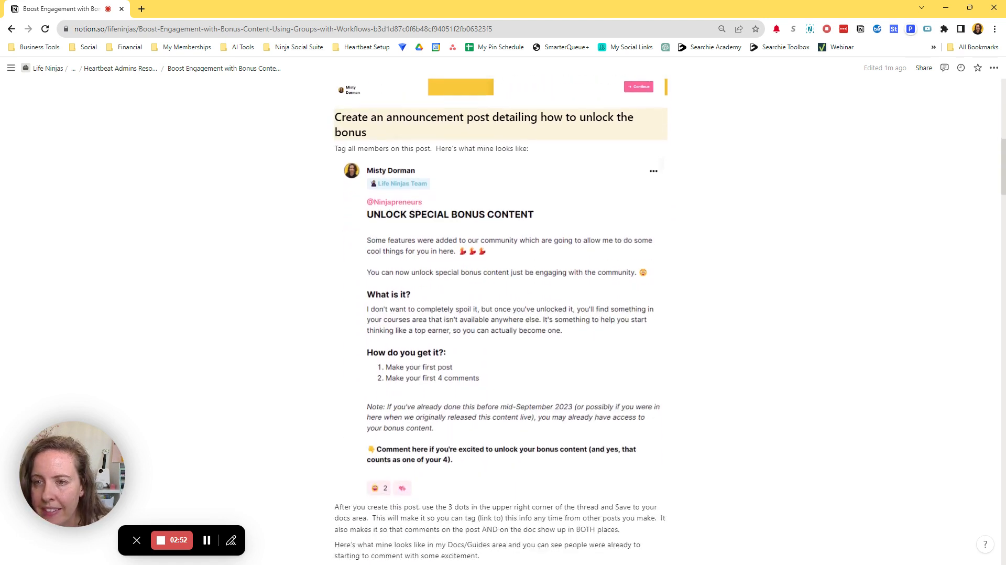
scroll(down, 3)
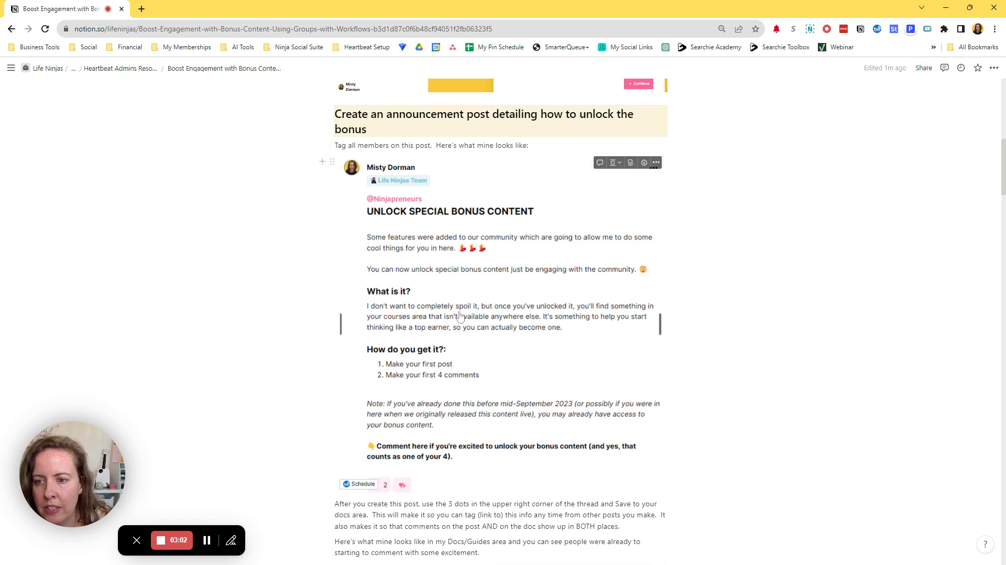
mouse_move(493, 310)
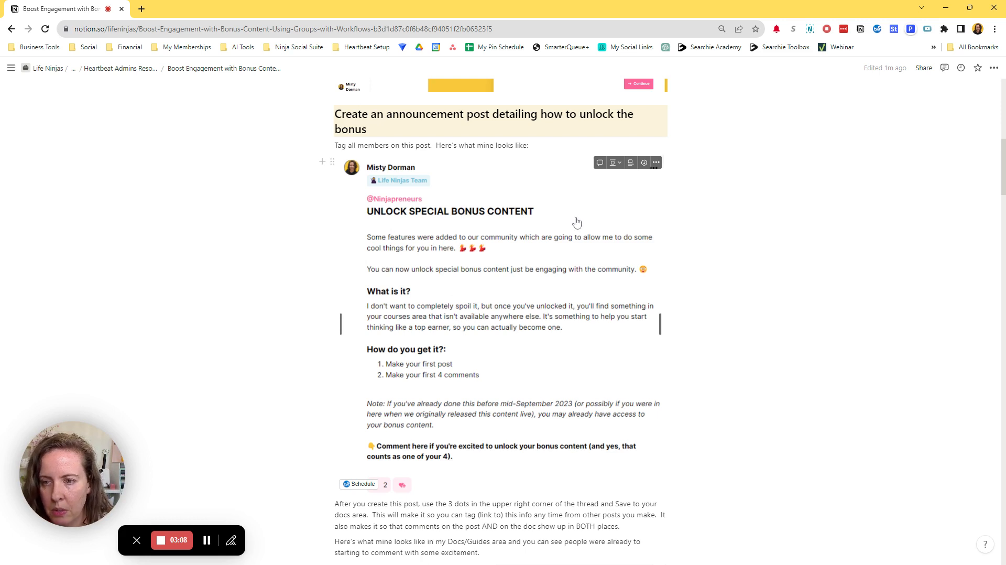
mouse_move(473, 324)
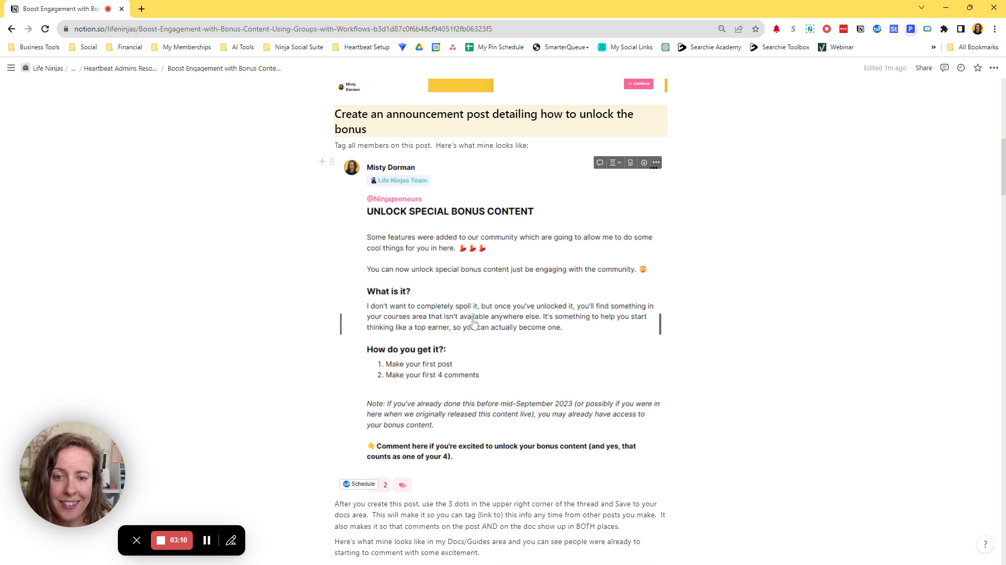
mouse_move(436, 378)
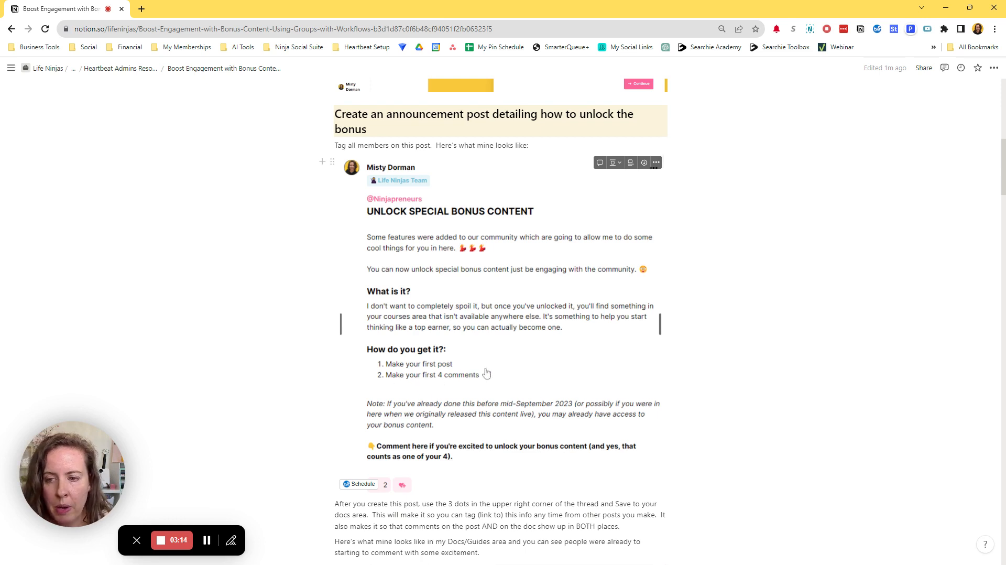
mouse_move(541, 379)
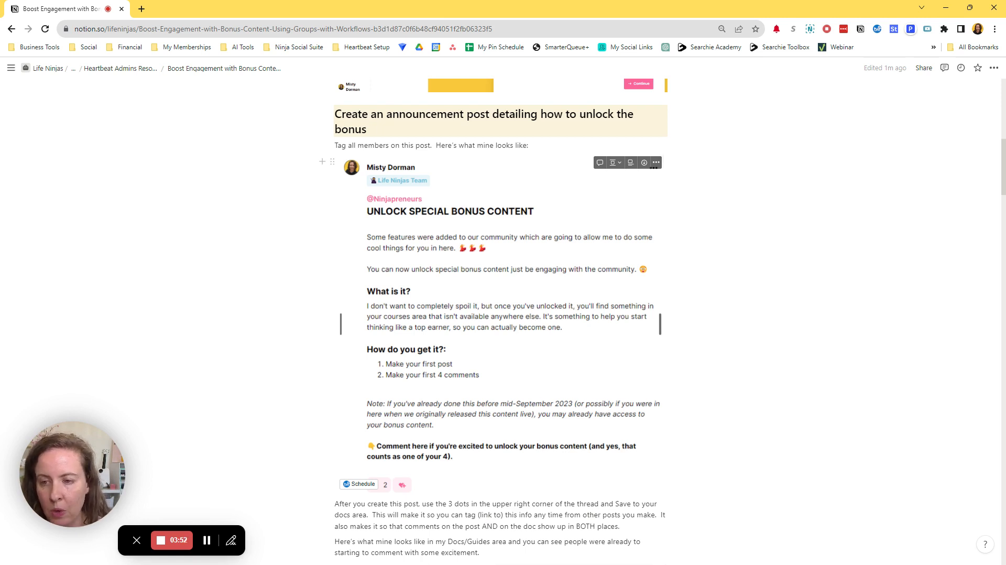
mouse_move(510, 344)
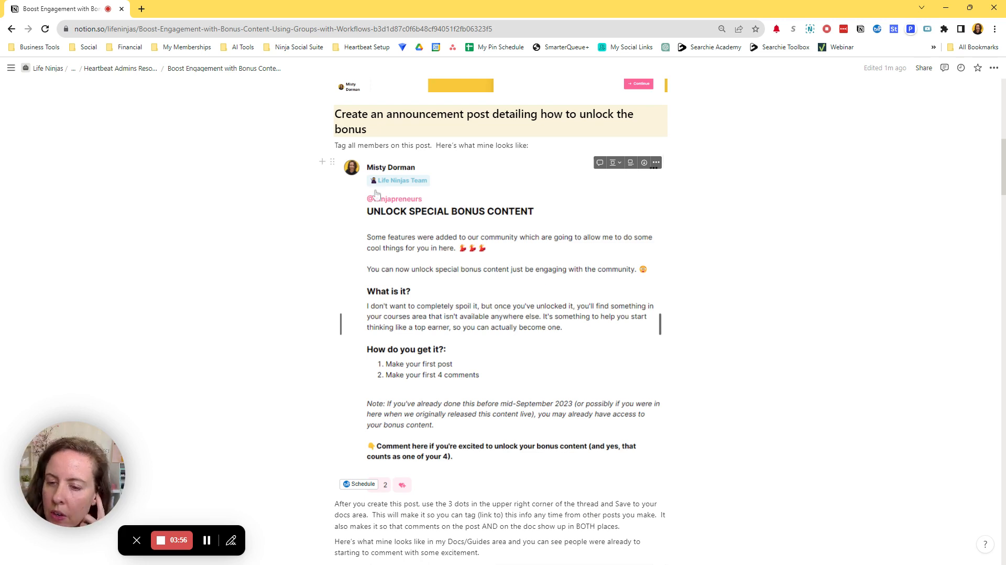
scroll(down, 3)
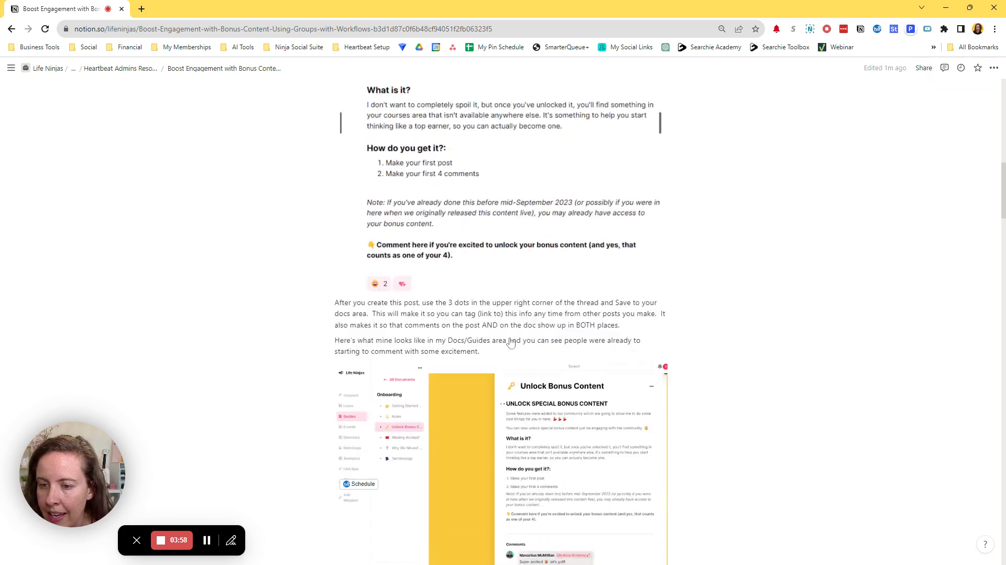
scroll(down, 3)
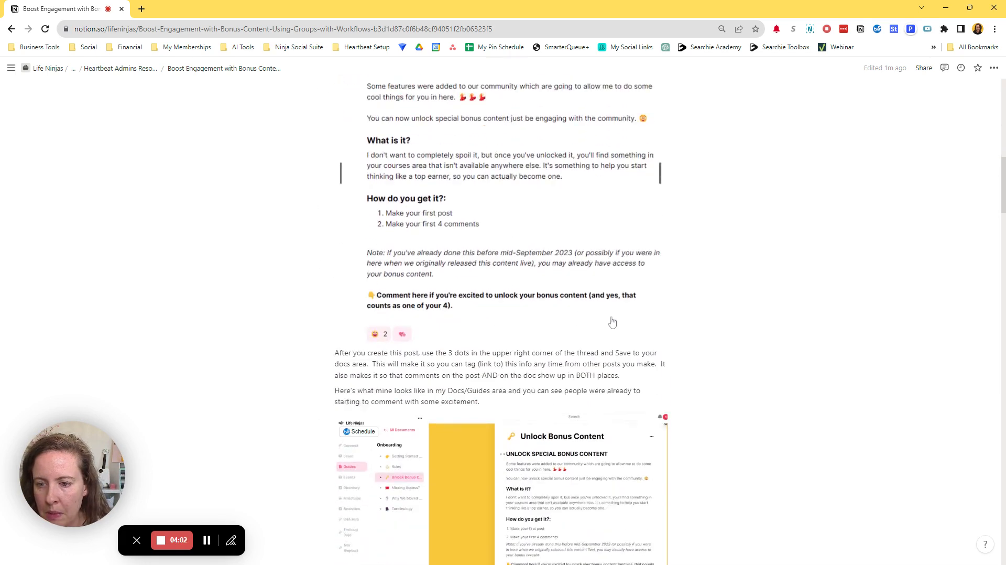
scroll(down, 3)
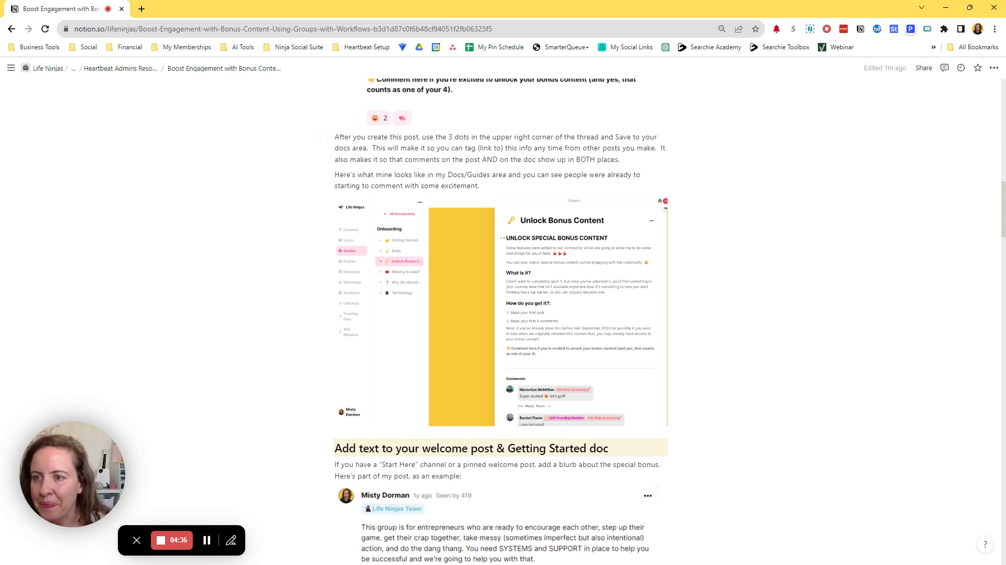
scroll(down, 3)
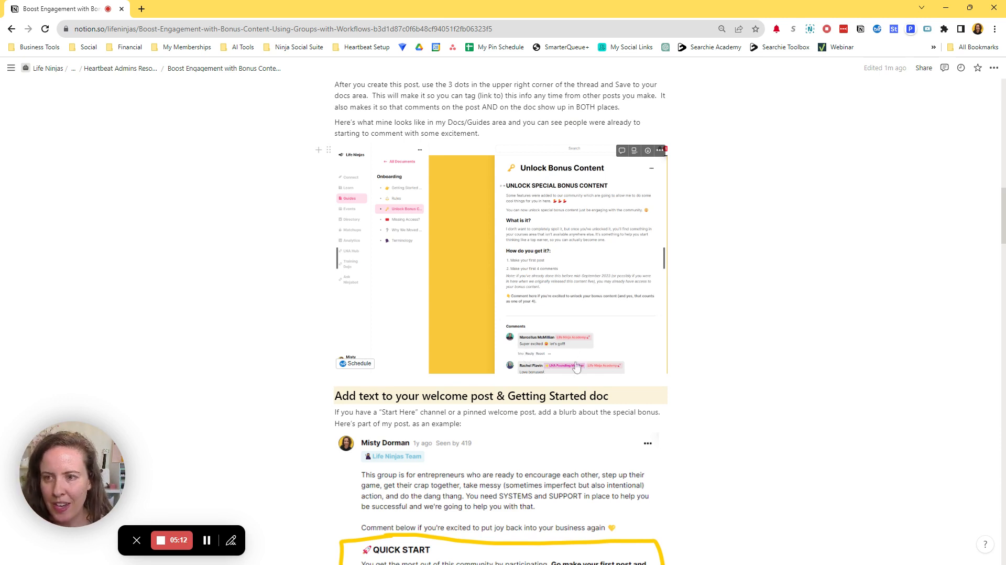
scroll(down, 3)
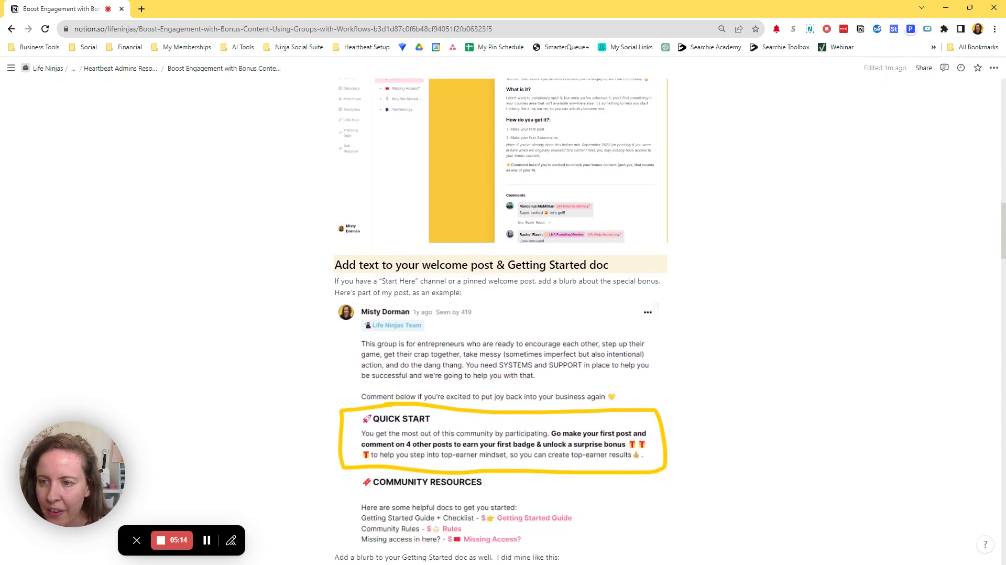
scroll(down, 3)
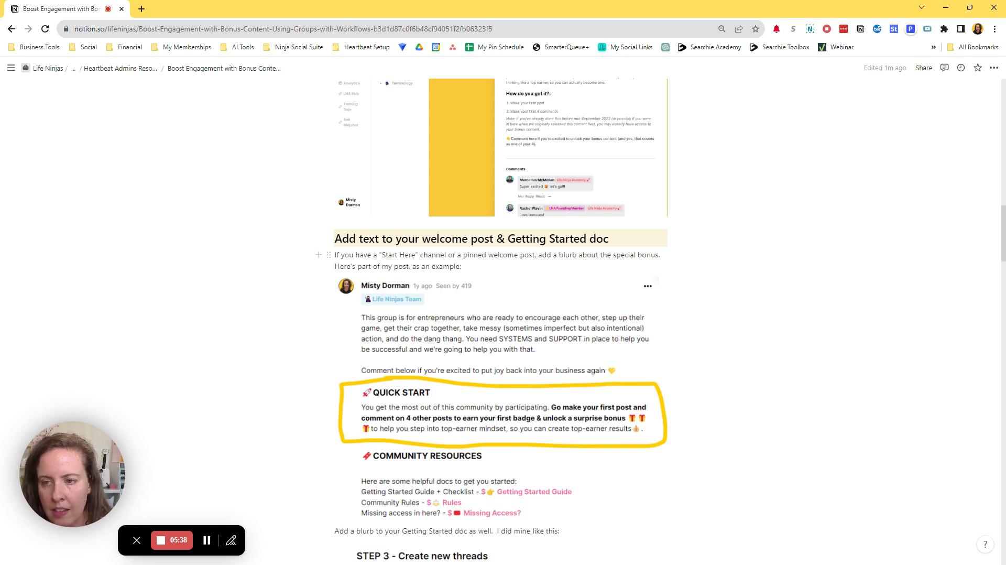
scroll(down, 3)
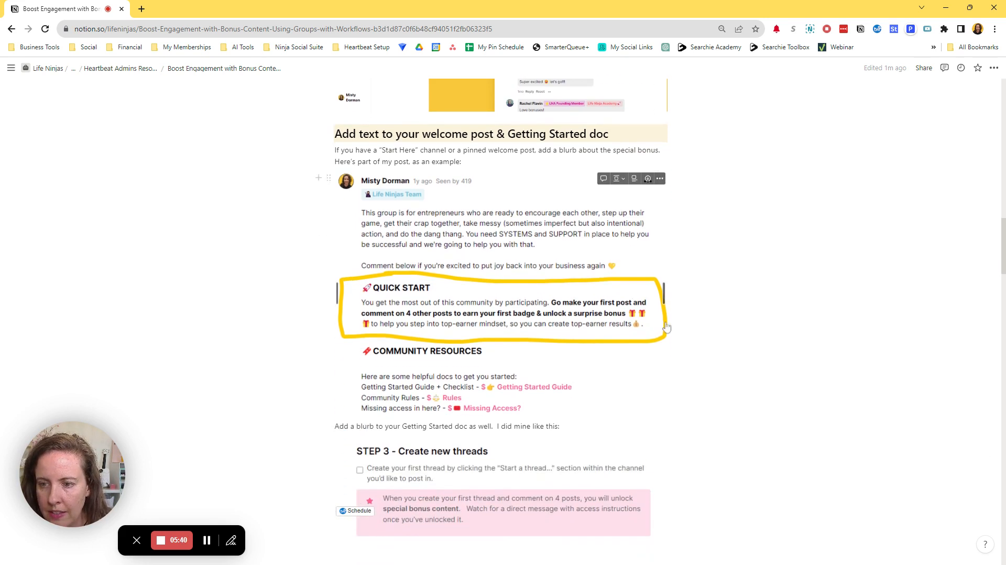
scroll(down, 3)
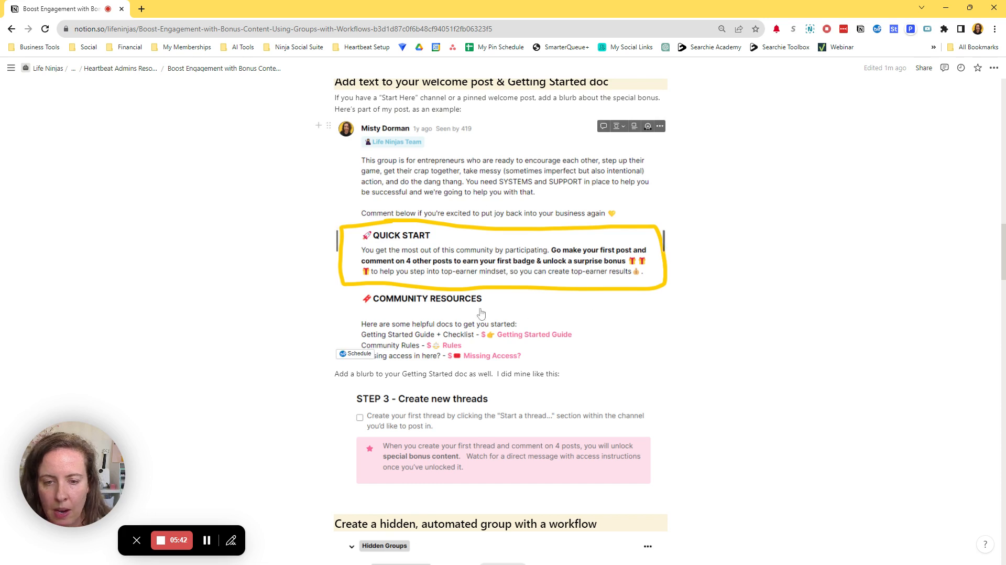
mouse_move(453, 268)
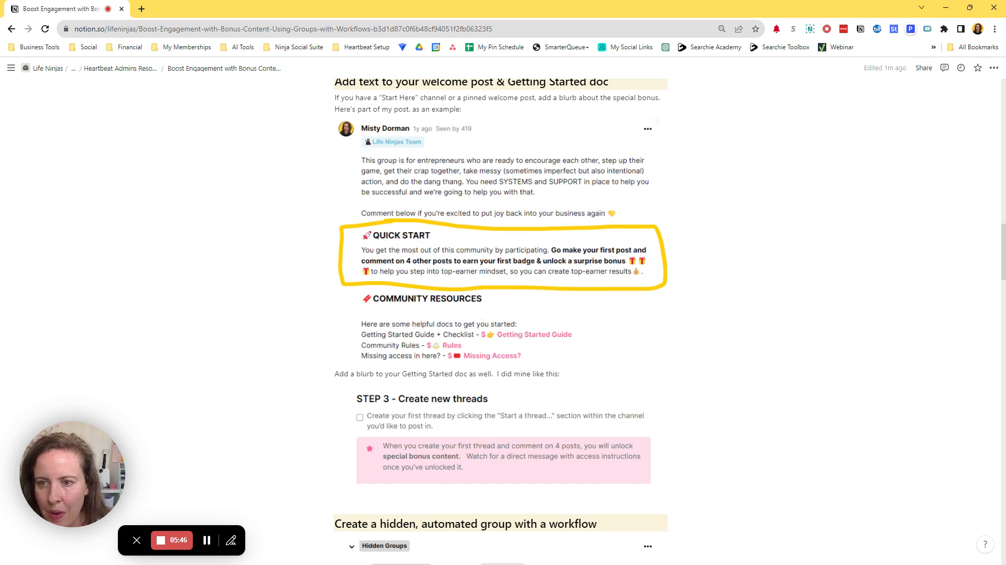
mouse_move(456, 287)
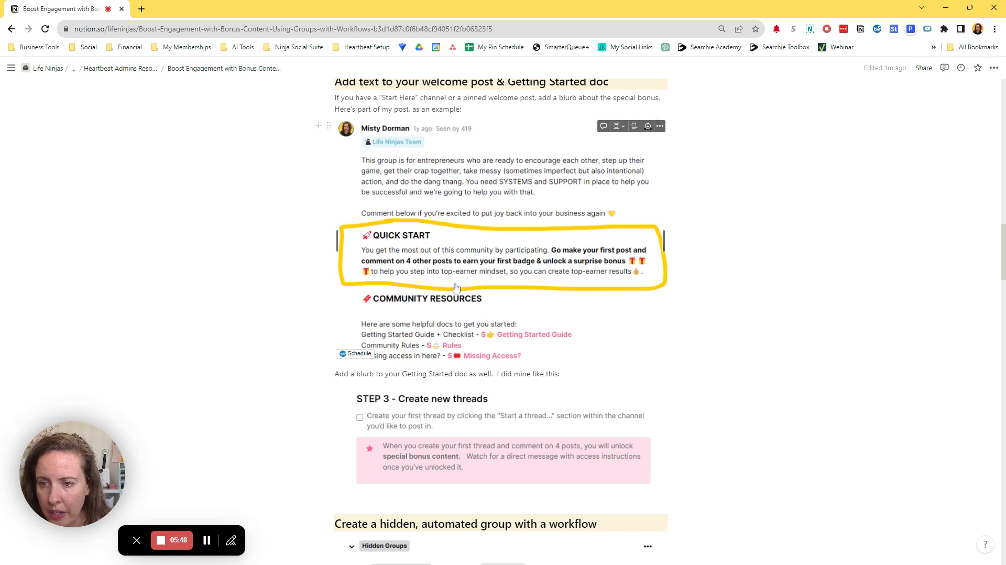
mouse_move(519, 265)
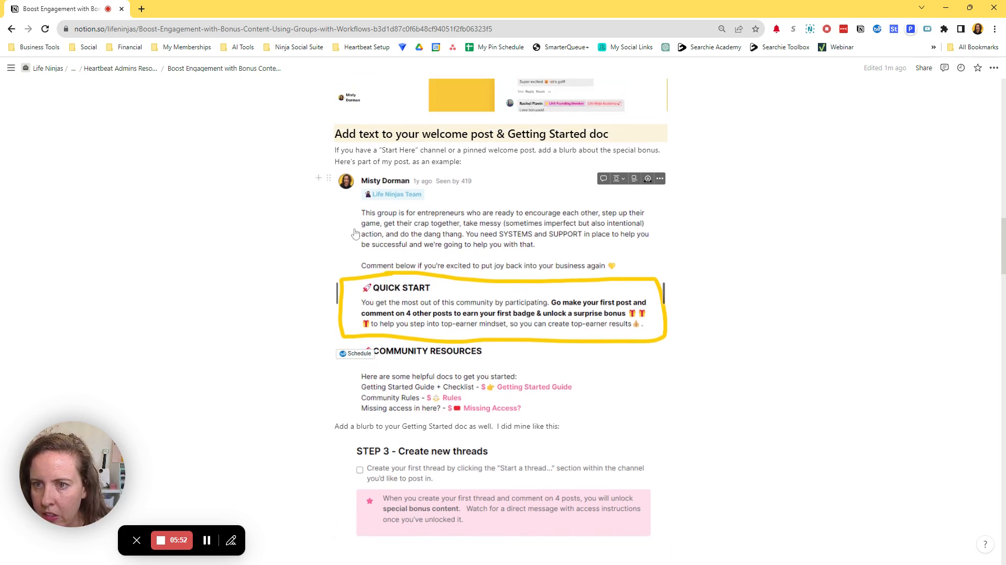
scroll(down, 3)
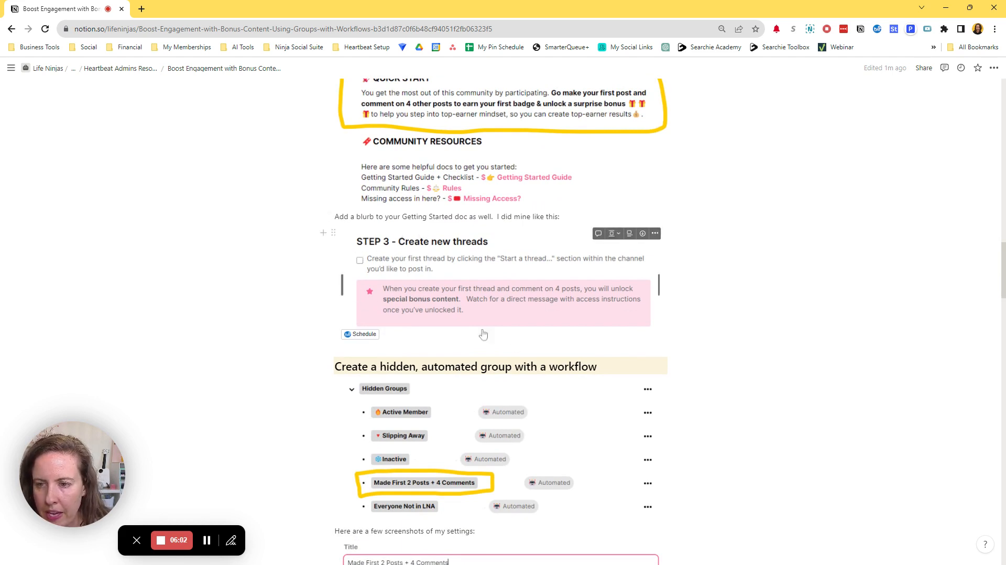
mouse_move(523, 302)
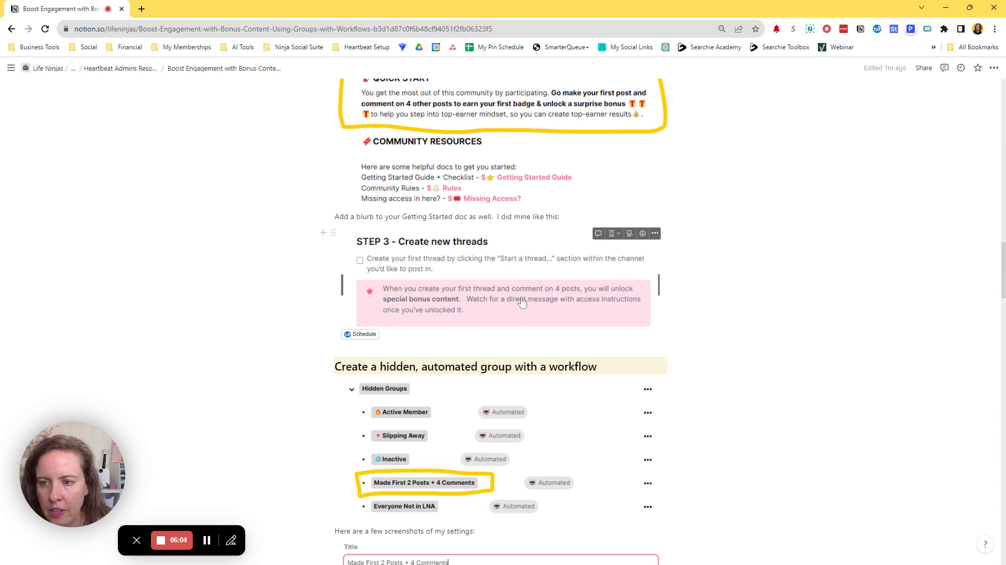
mouse_move(452, 305)
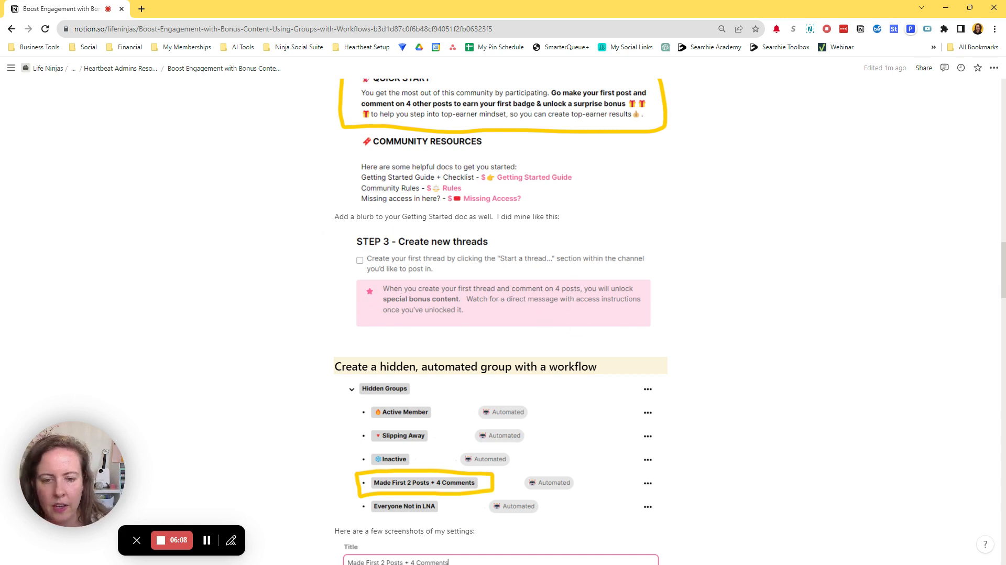
scroll(down, 3)
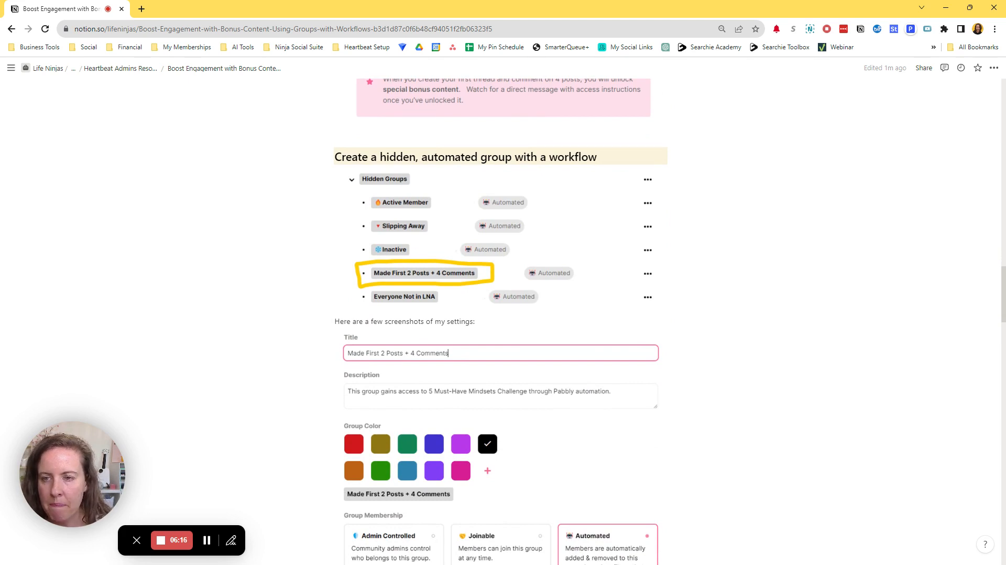
mouse_move(373, 182)
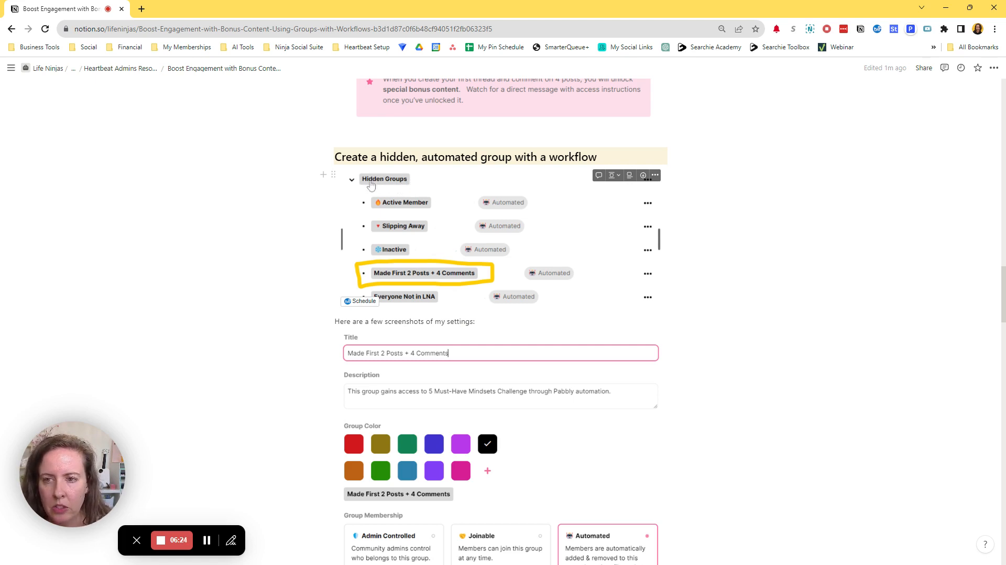
mouse_move(404, 266)
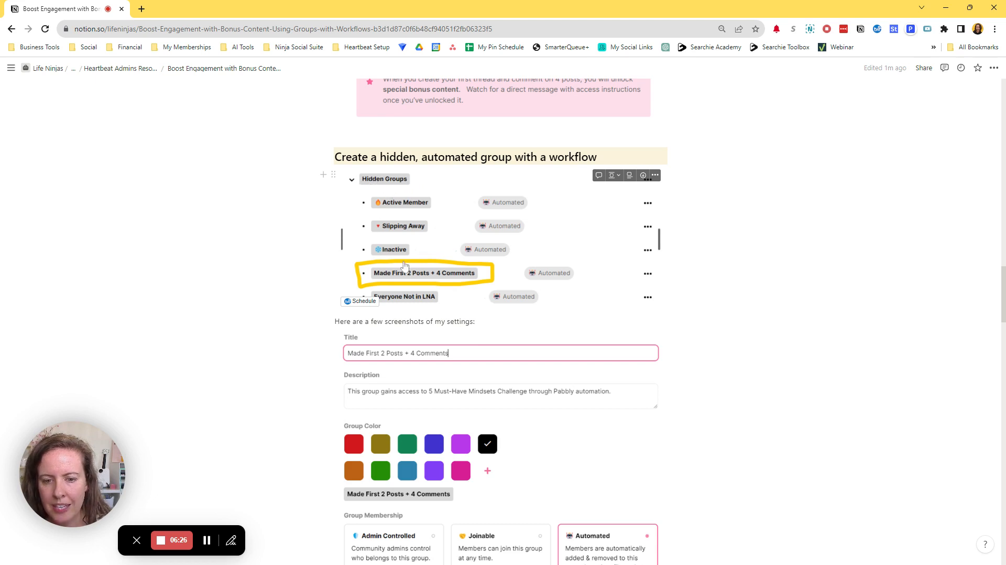
mouse_move(439, 273)
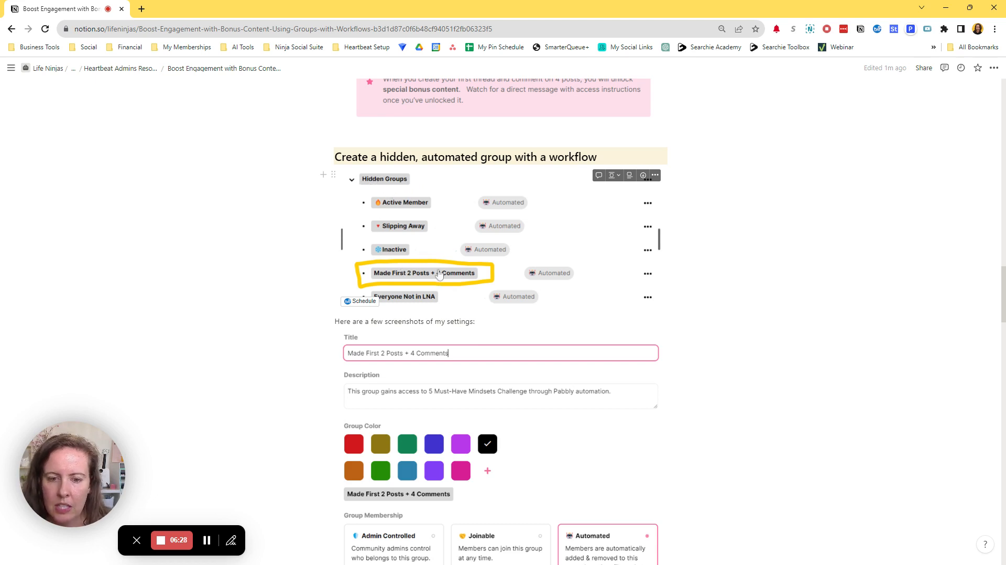
mouse_move(368, 178)
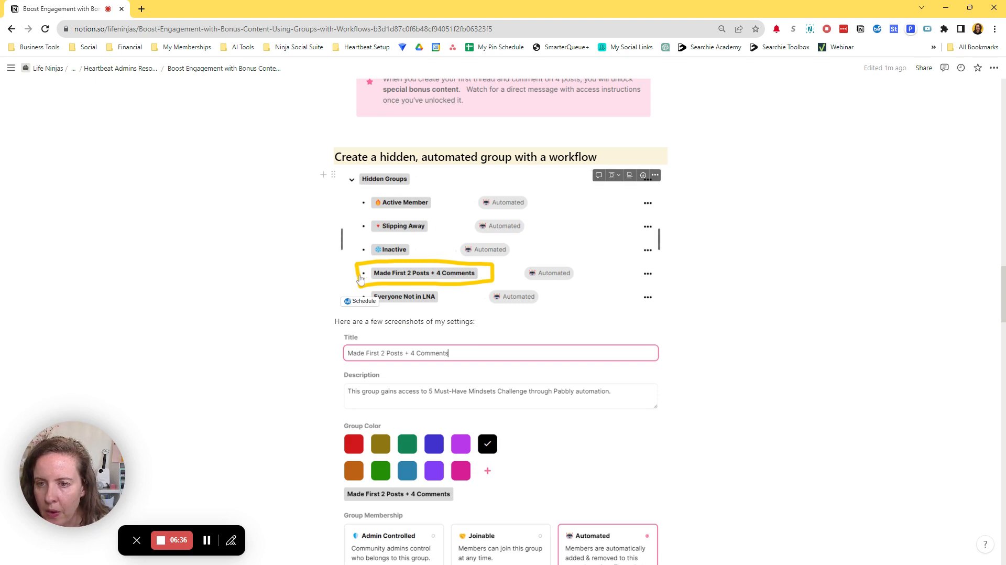
mouse_move(382, 287)
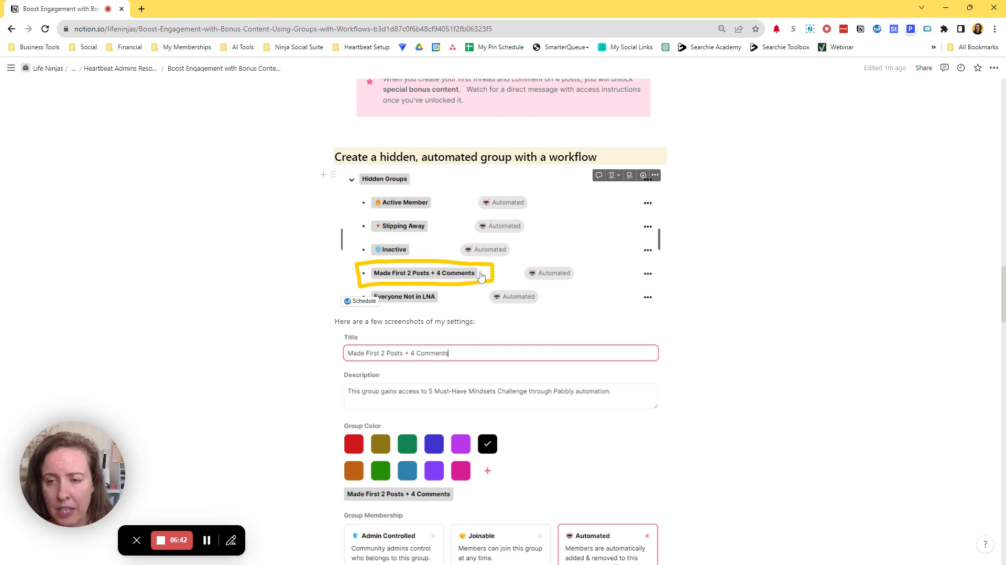
mouse_move(520, 282)
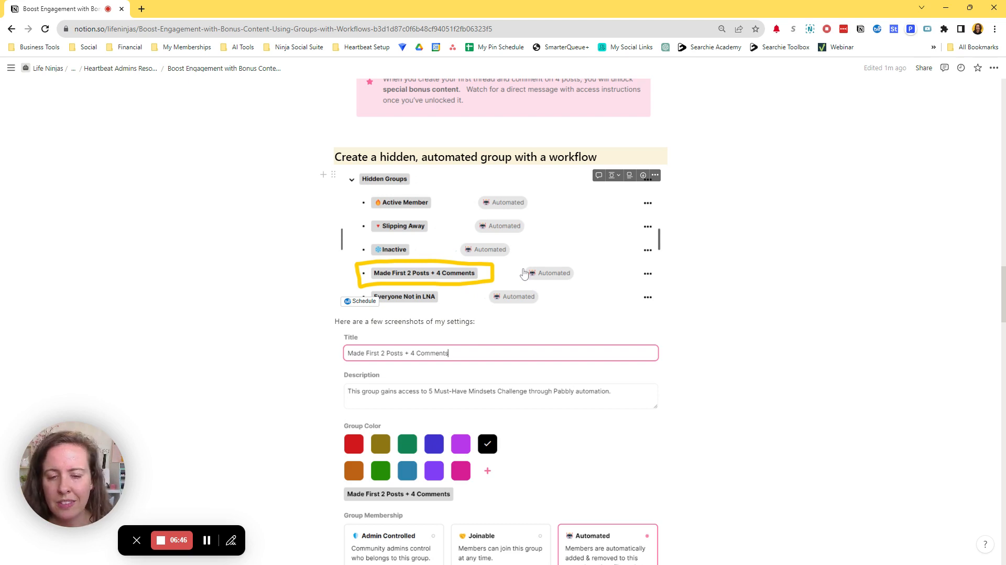
mouse_move(507, 274)
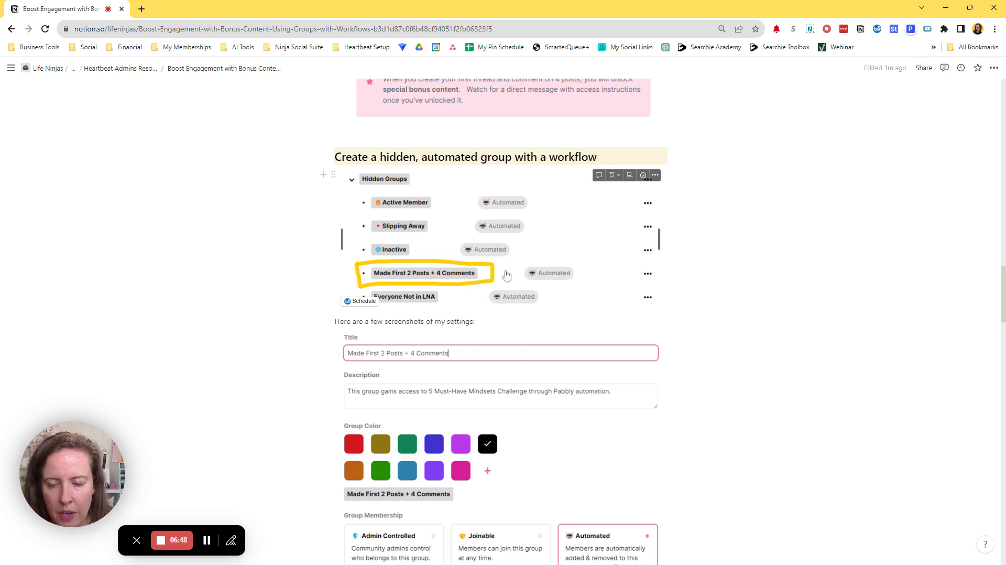
scroll(down, 3)
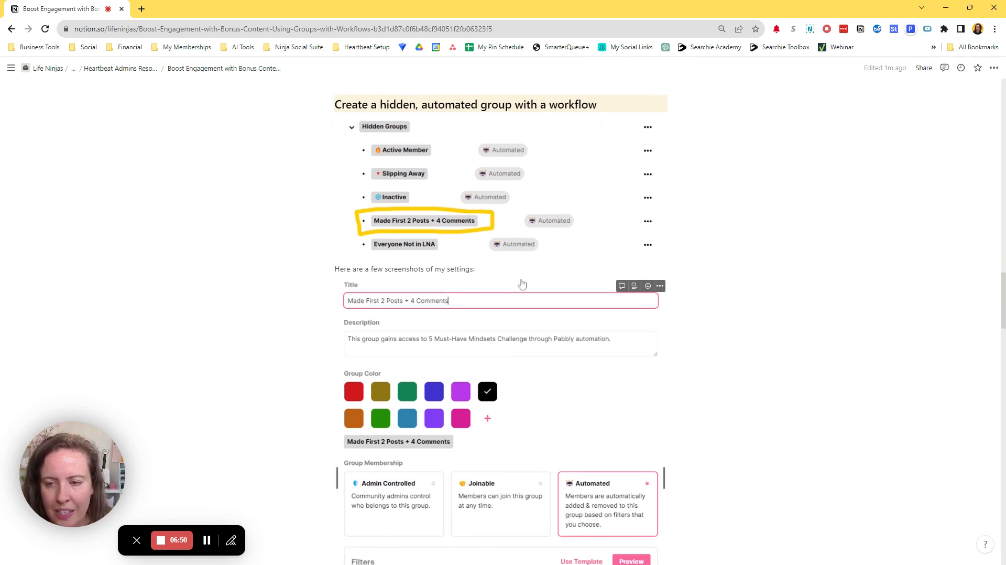
scroll(down, 3)
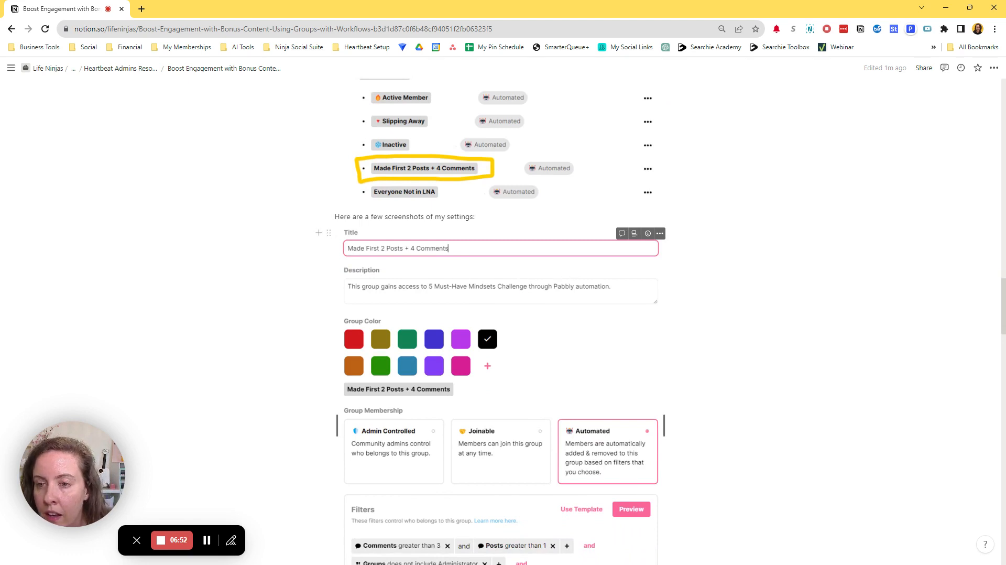
scroll(down, 3)
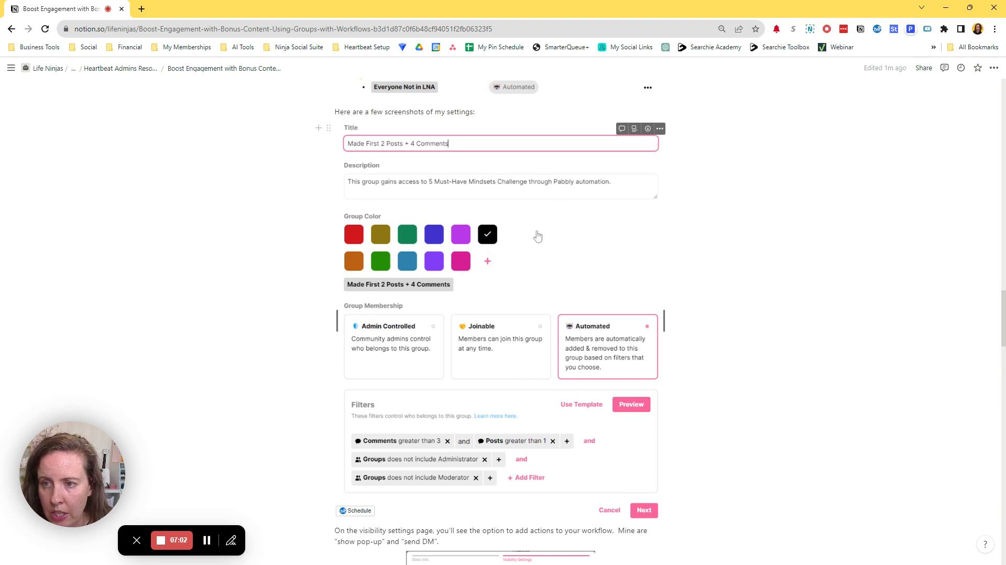
scroll(down, 3)
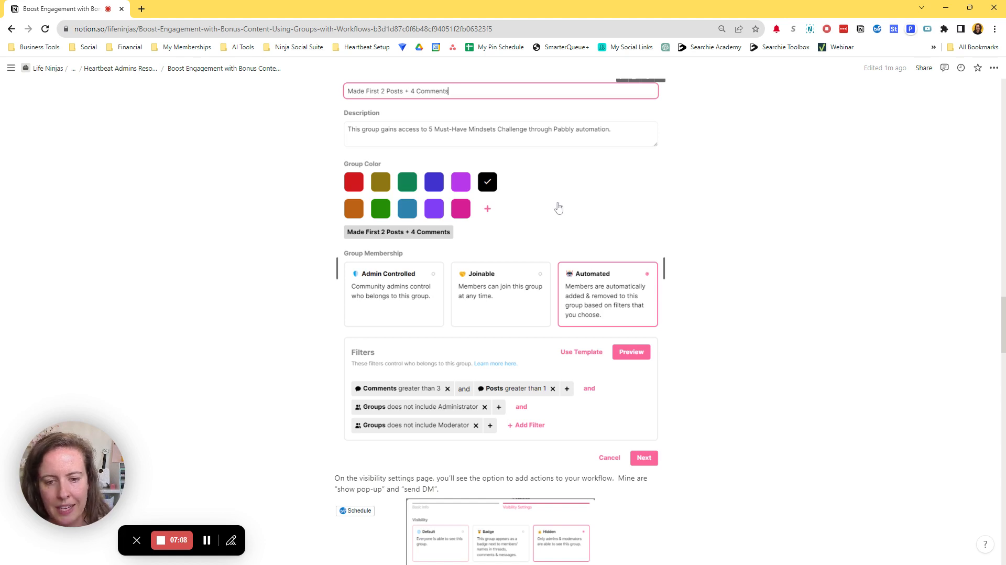
mouse_move(548, 189)
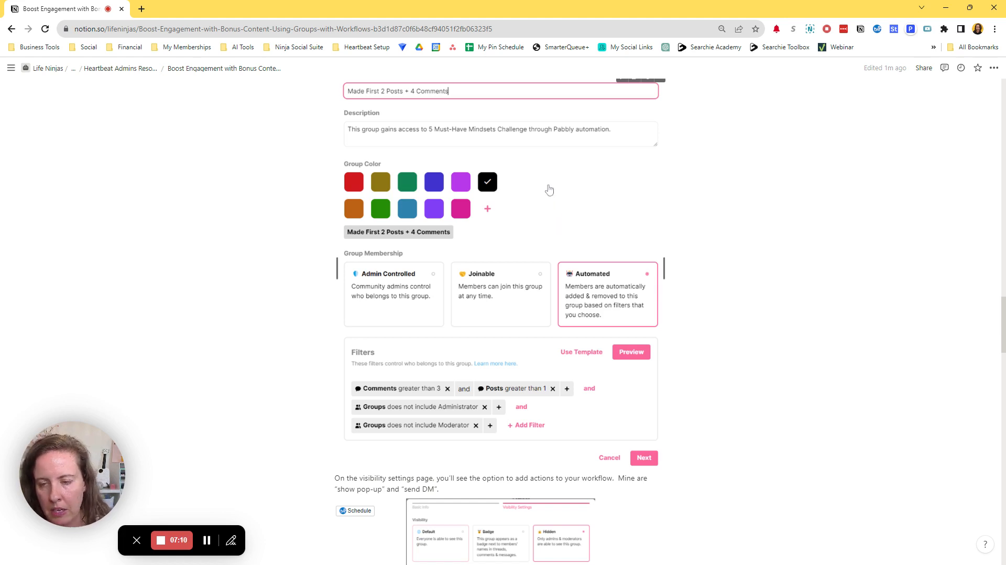
scroll(down, 3)
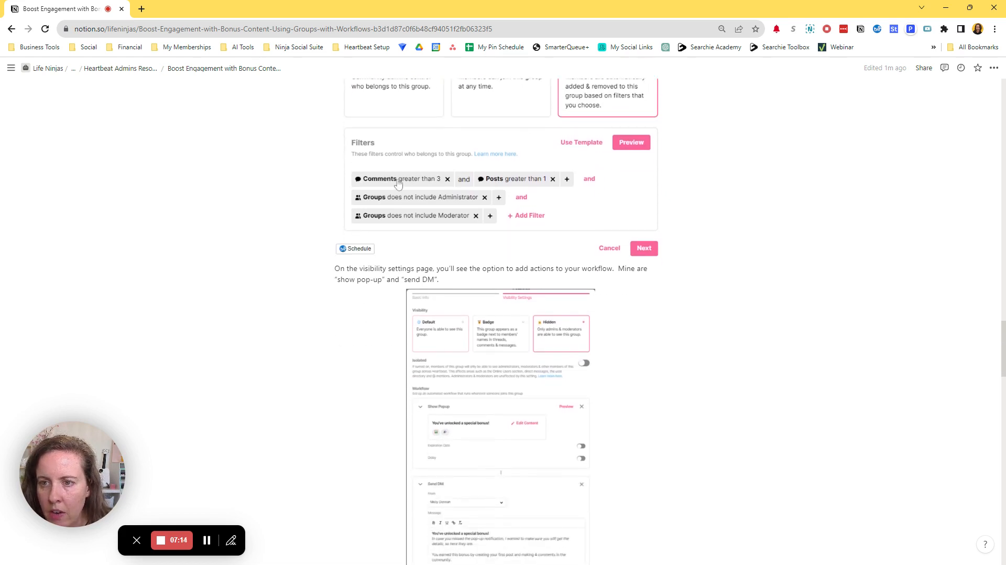
mouse_move(422, 183)
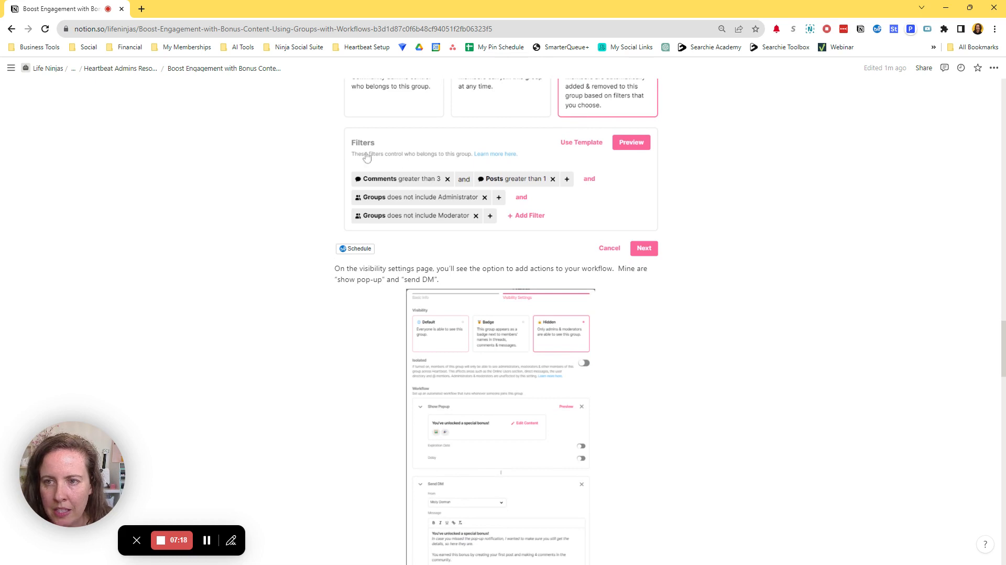
mouse_move(424, 164)
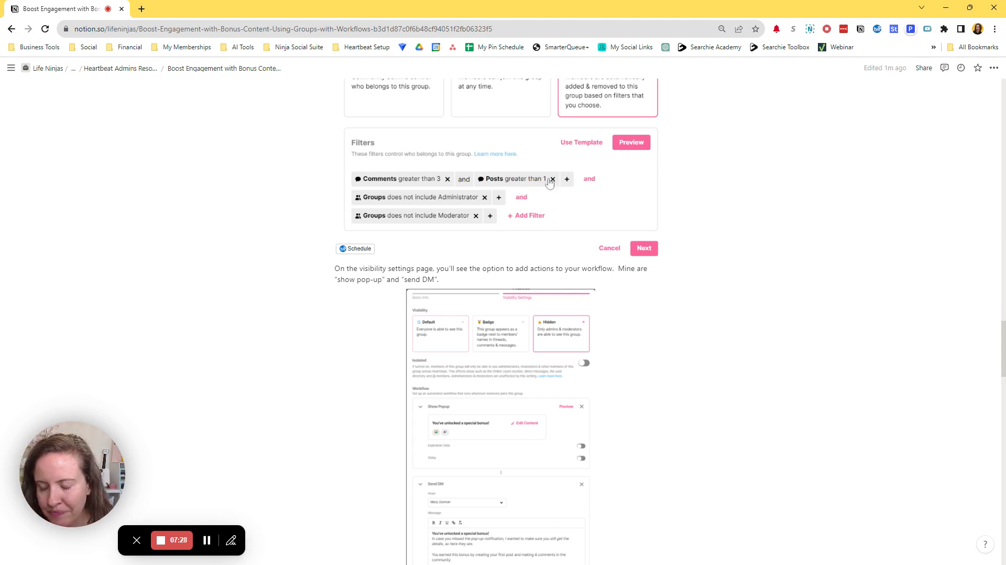
mouse_move(547, 180)
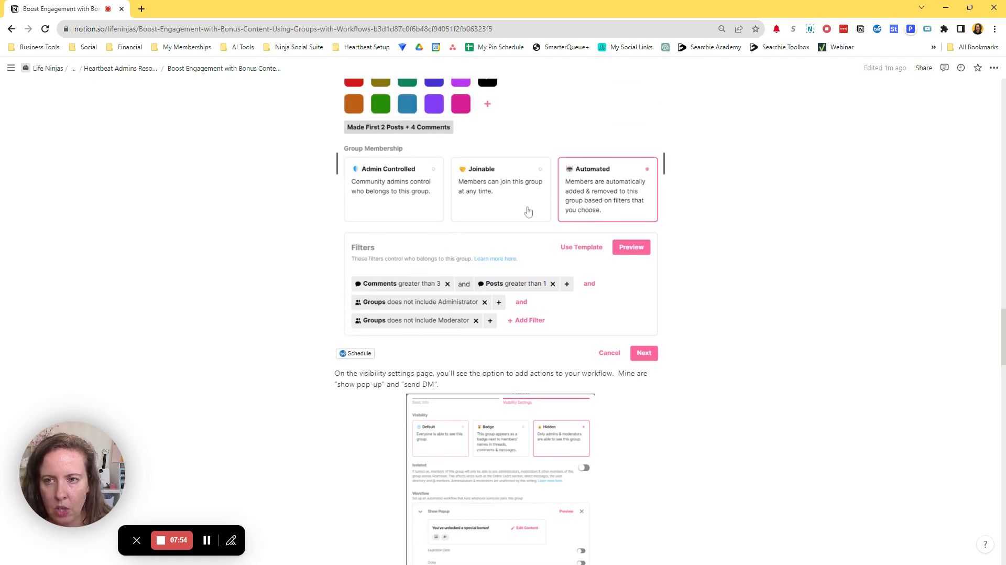
scroll(down, 3)
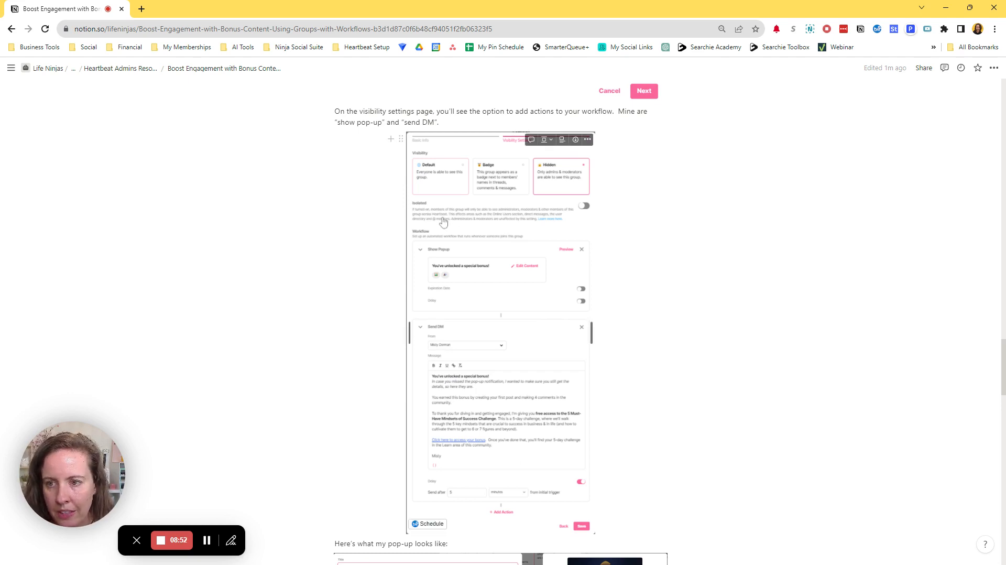
mouse_move(473, 227)
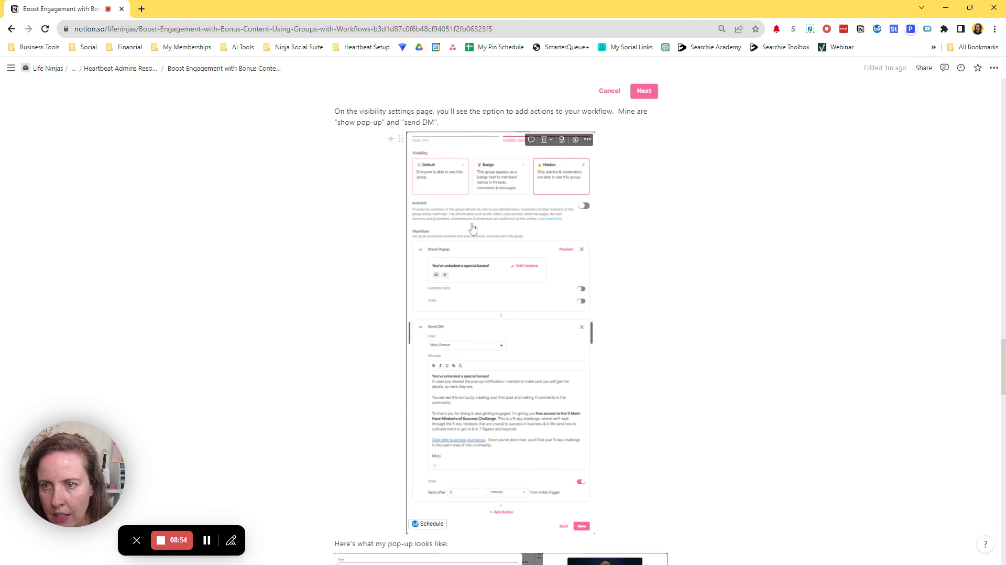
mouse_move(496, 224)
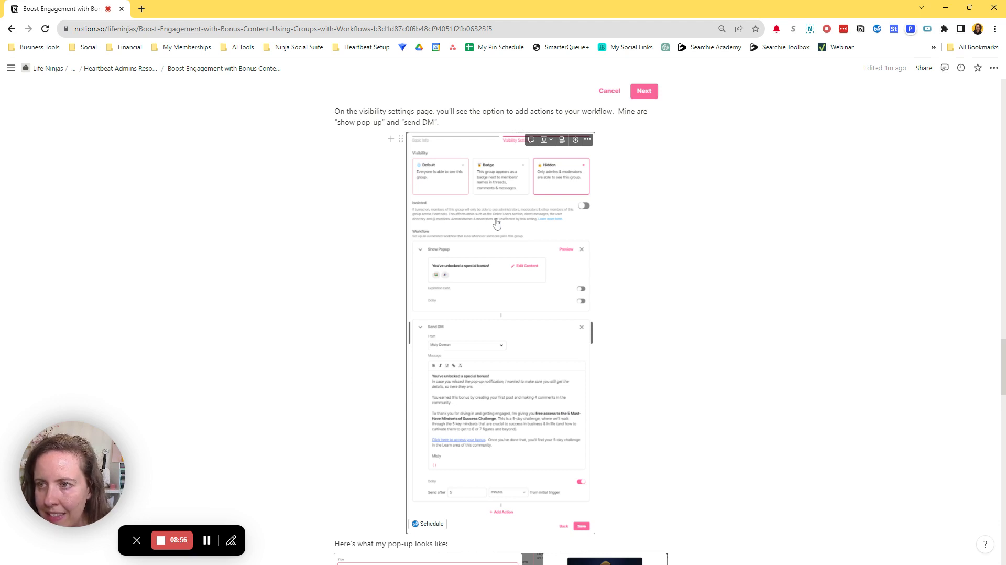
mouse_move(453, 234)
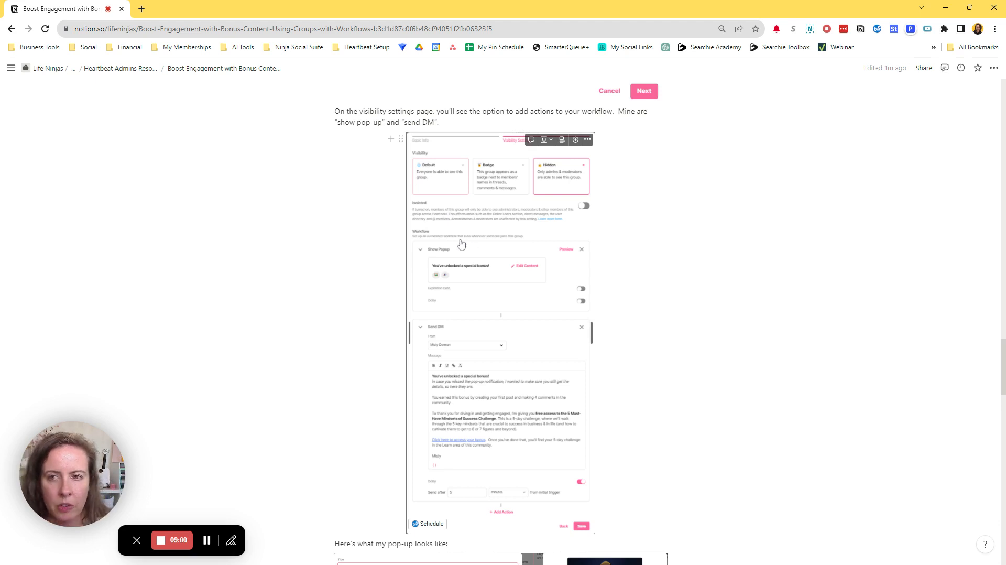
mouse_move(490, 296)
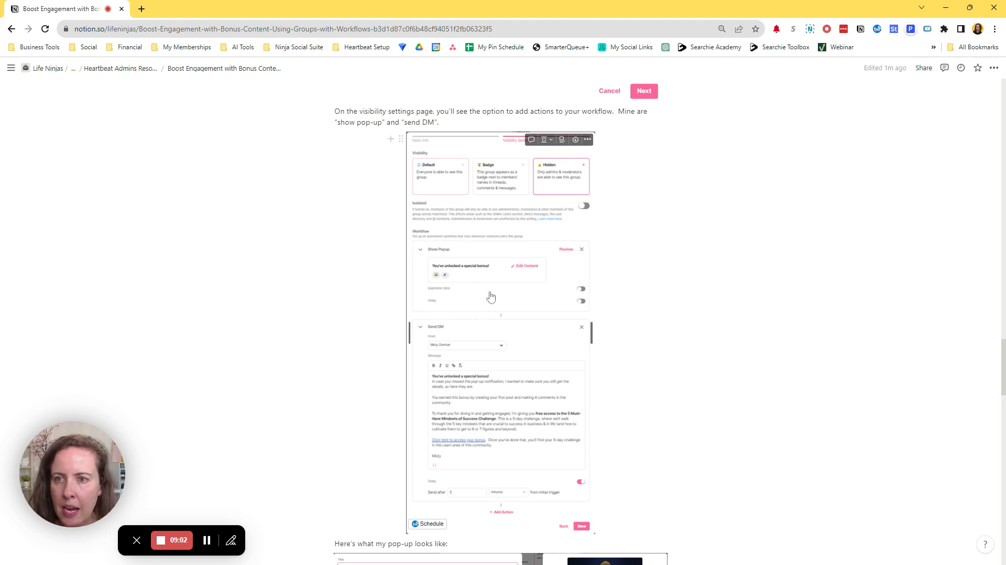
mouse_move(494, 289)
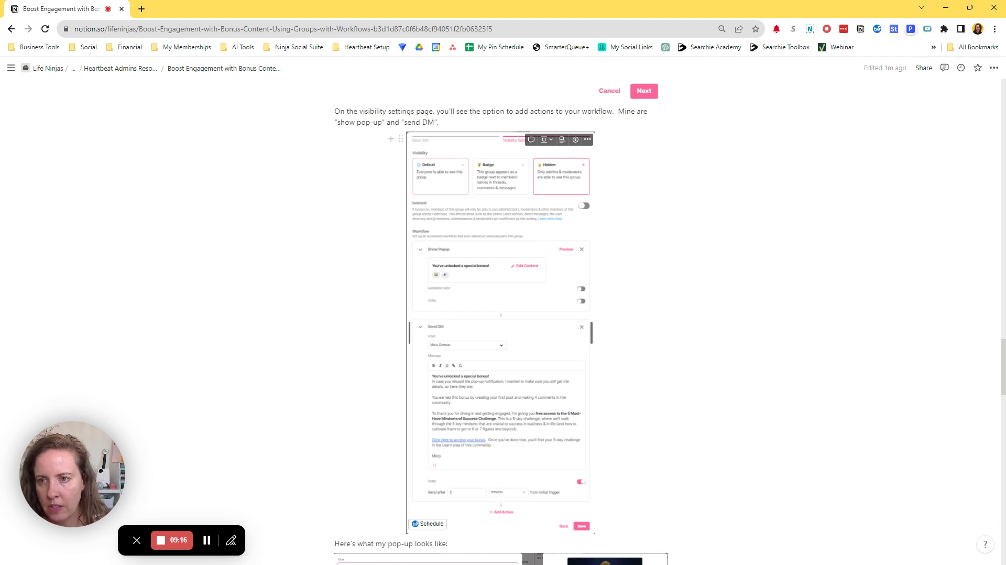
scroll(down, 3)
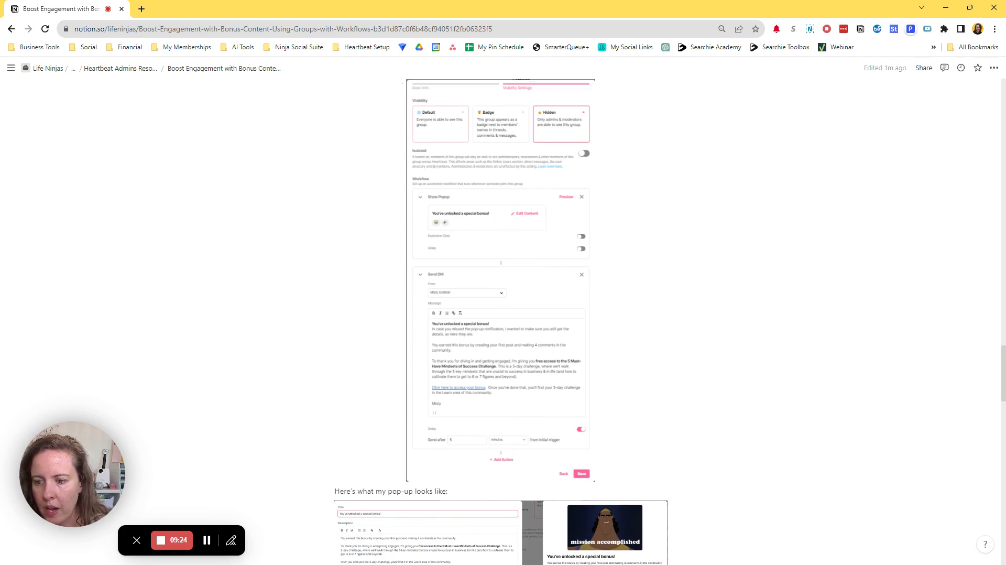
scroll(down, 3)
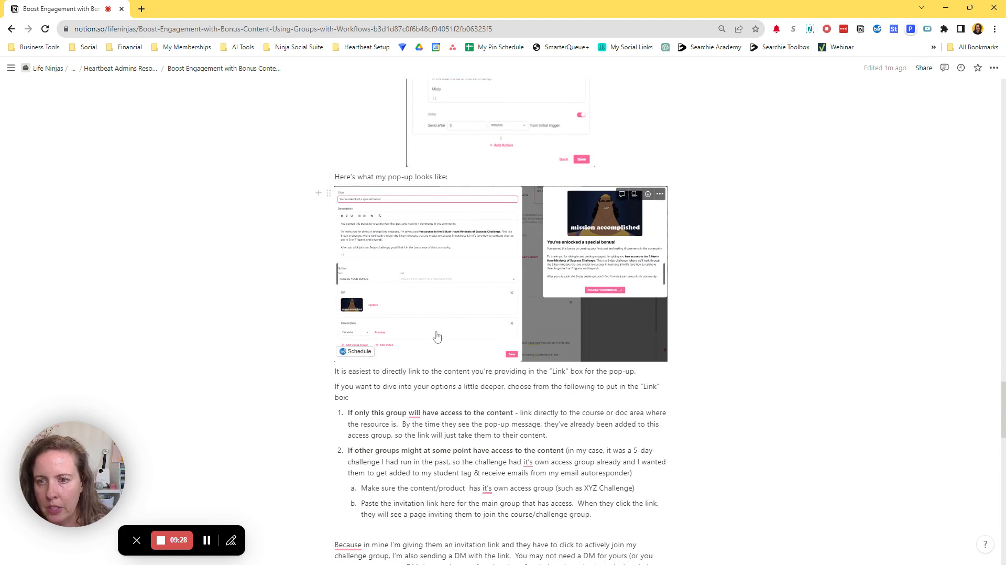
mouse_move(516, 327)
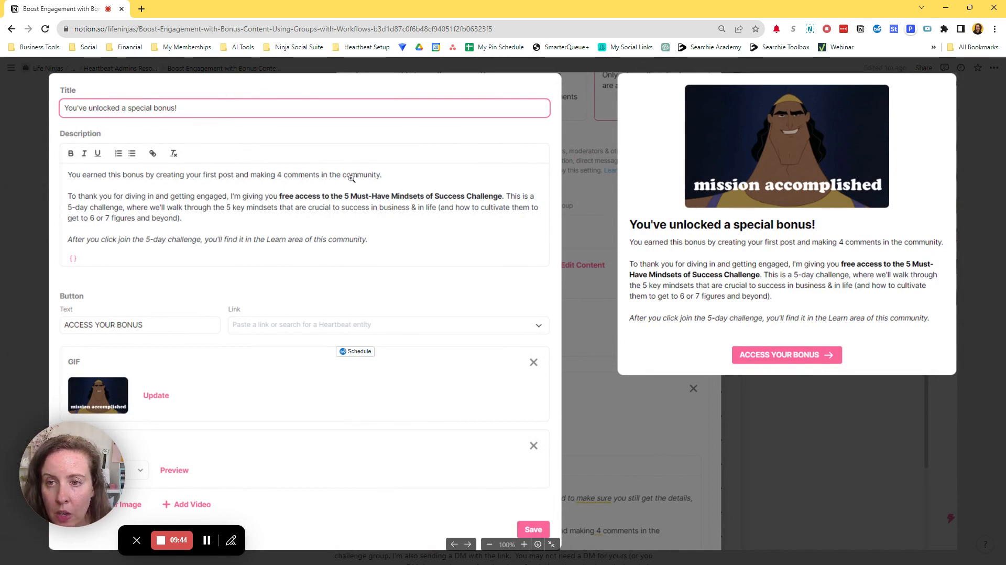
mouse_move(236, 208)
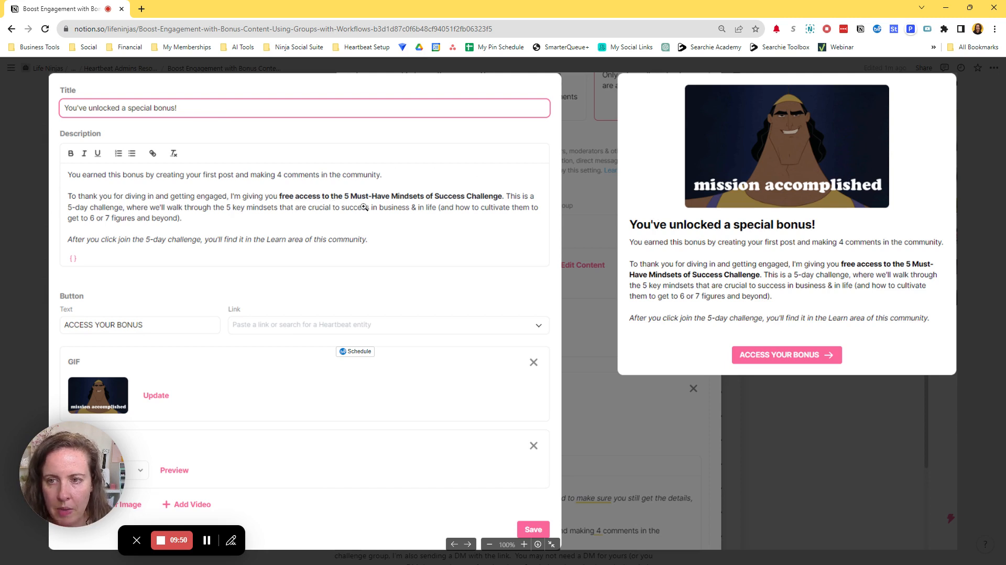
mouse_move(450, 195)
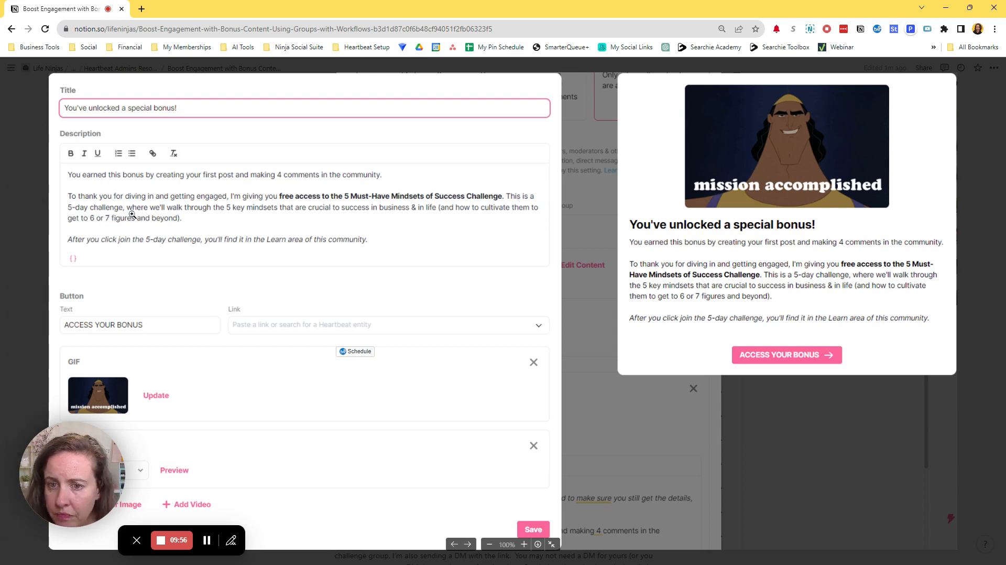
mouse_move(153, 232)
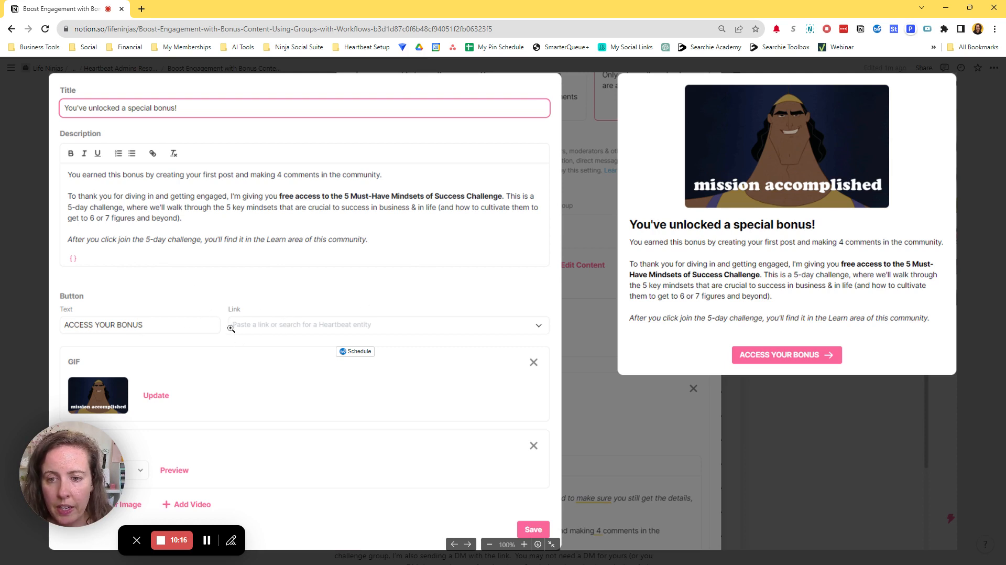
mouse_move(450, 326)
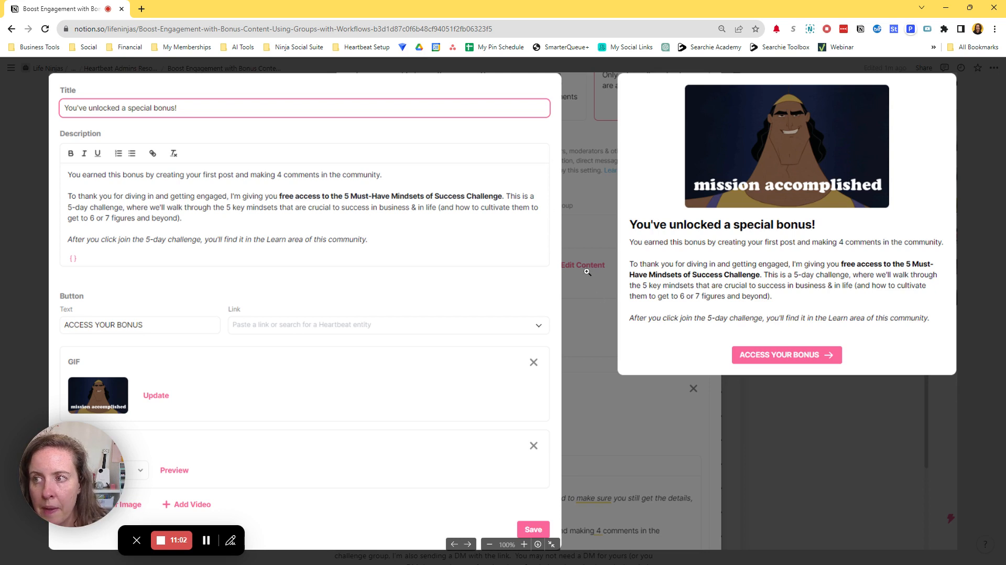
mouse_move(616, 279)
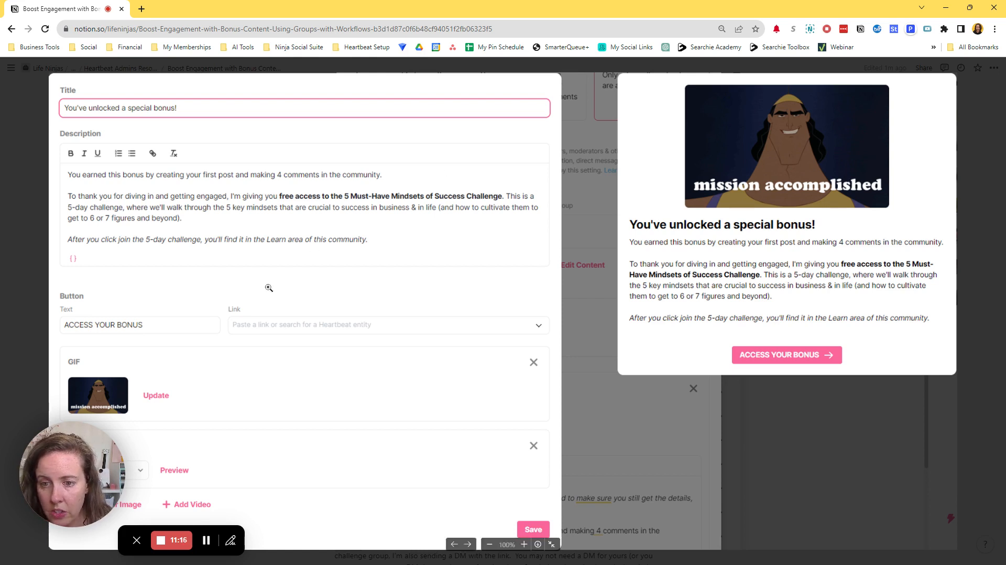
mouse_move(310, 349)
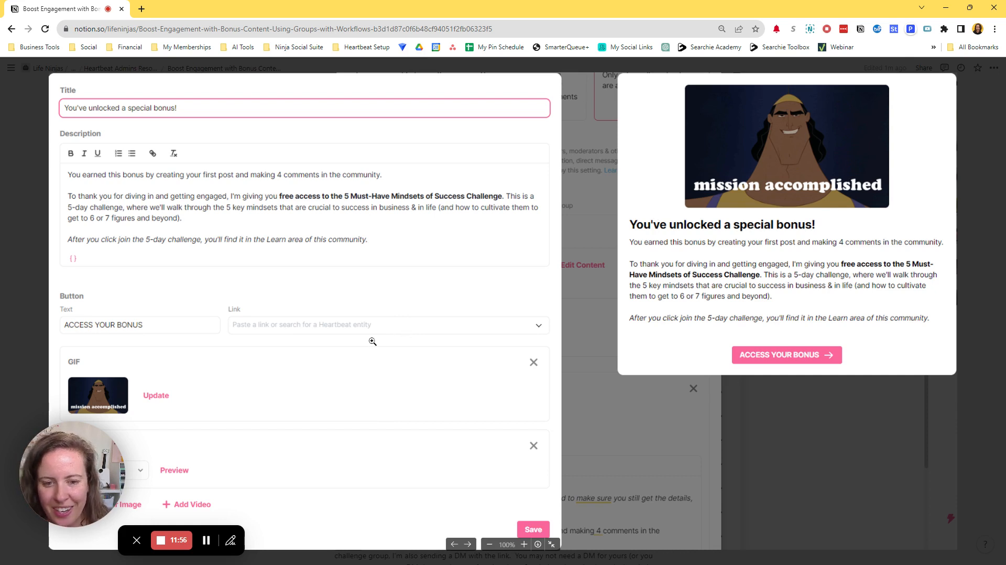
mouse_move(381, 331)
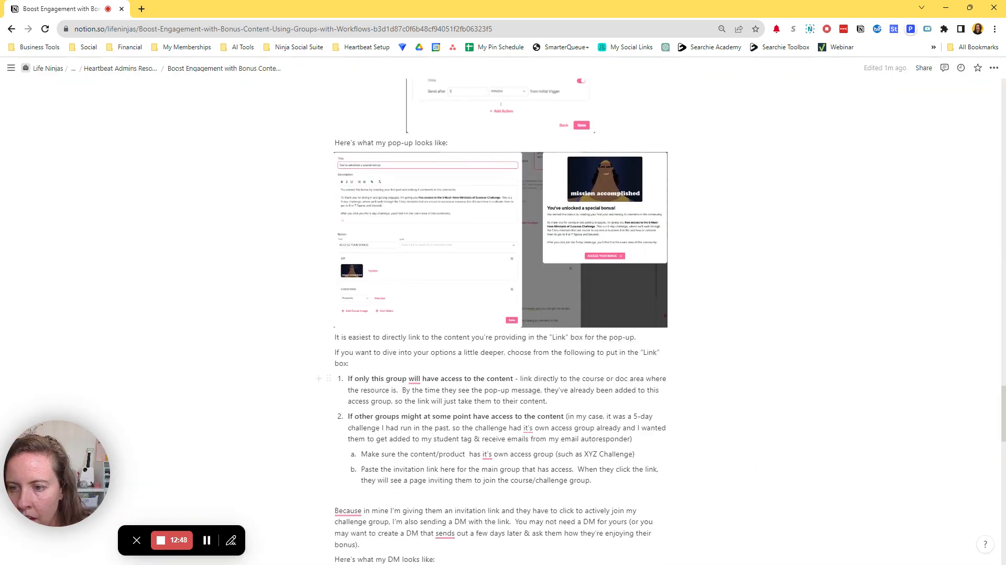
scroll(down, 3)
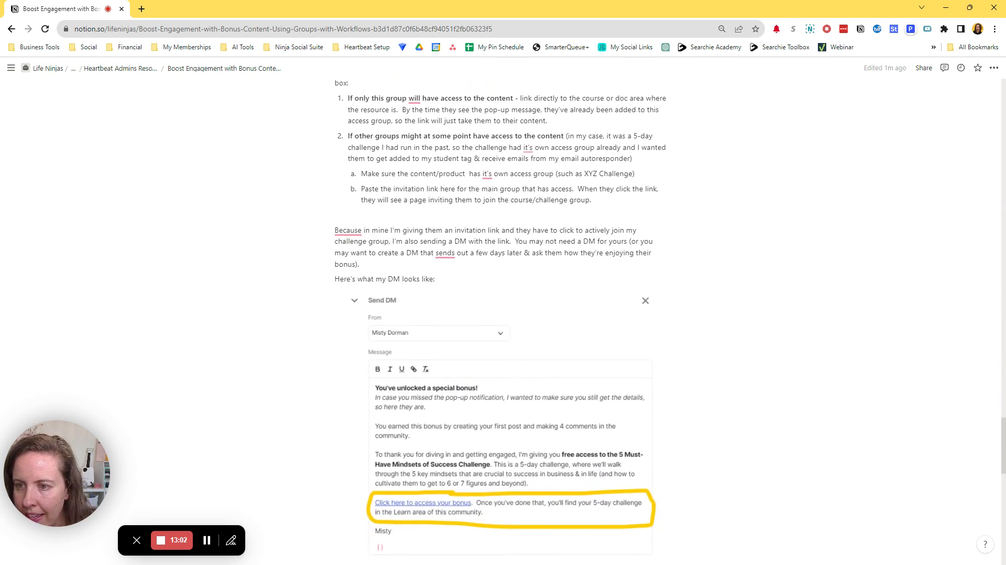
scroll(down, 3)
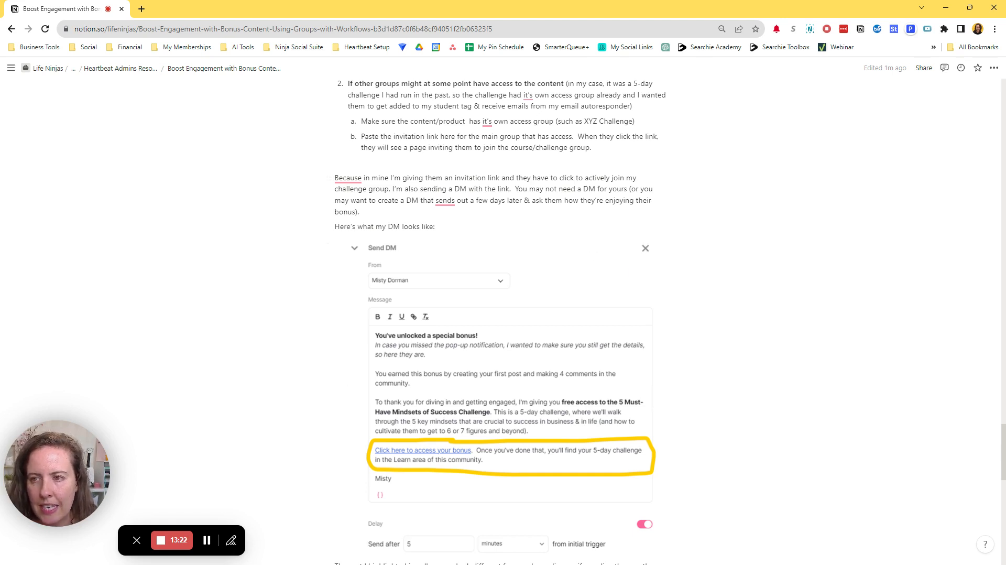
scroll(down, 3)
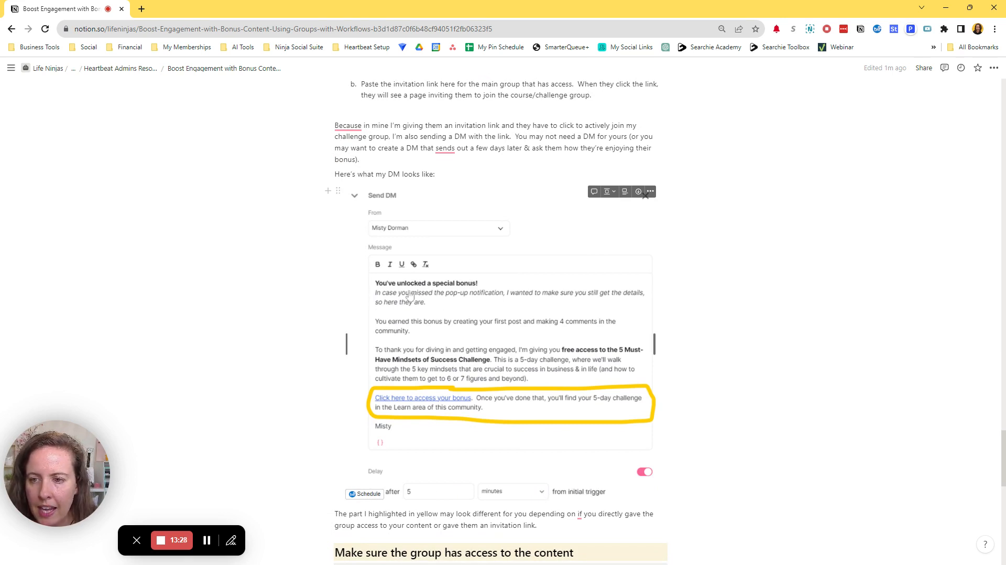
mouse_move(599, 305)
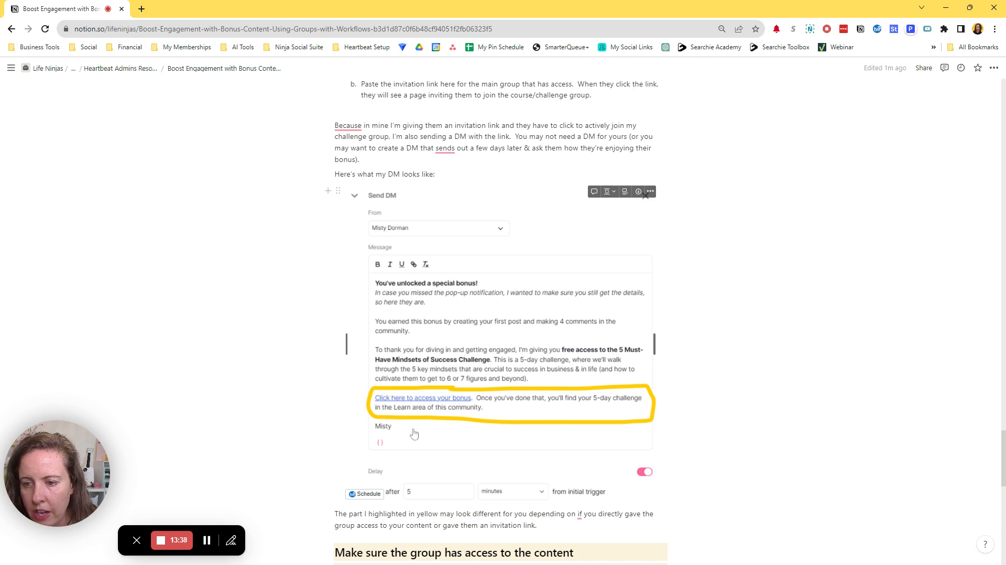
mouse_move(534, 418)
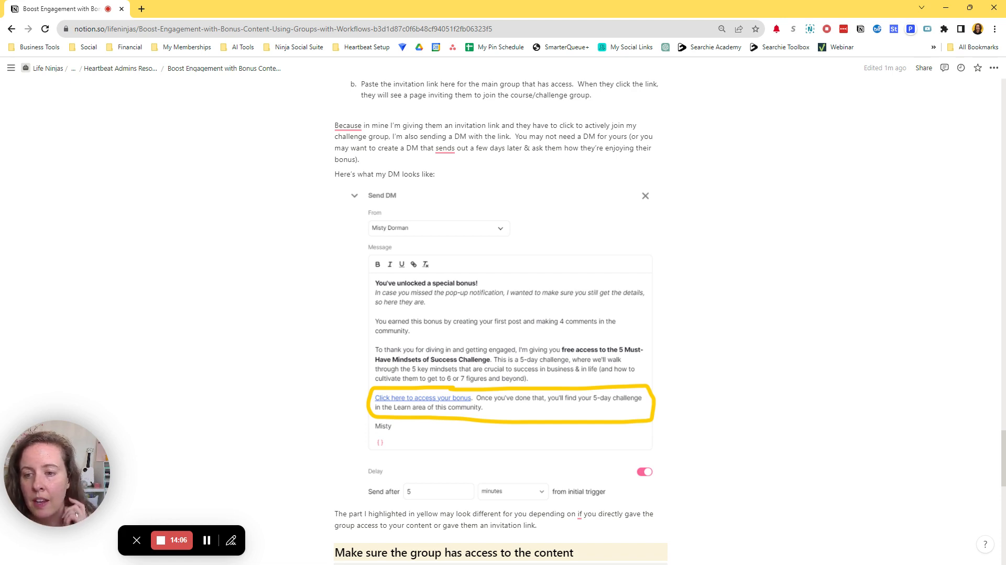
mouse_move(536, 266)
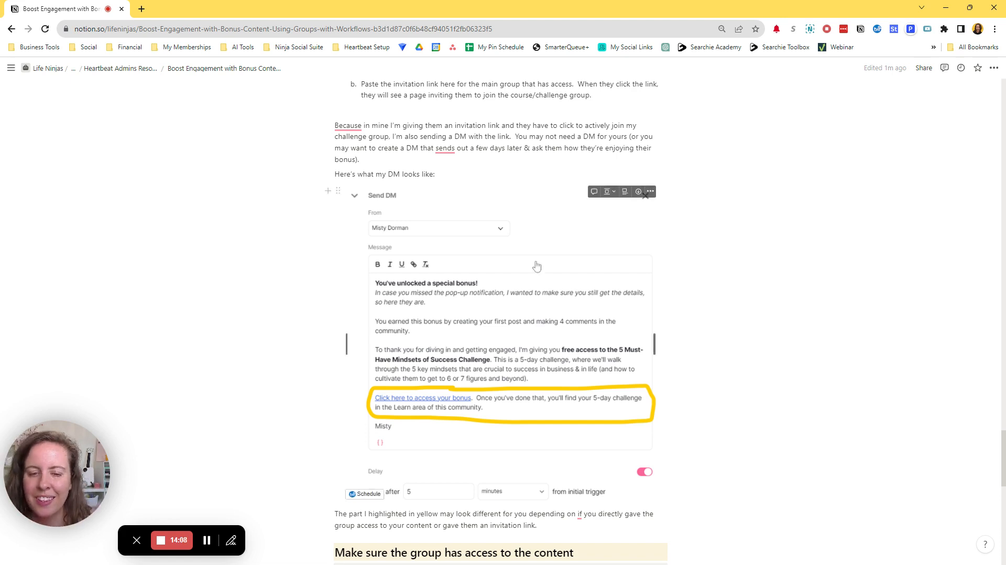
scroll(down, 3)
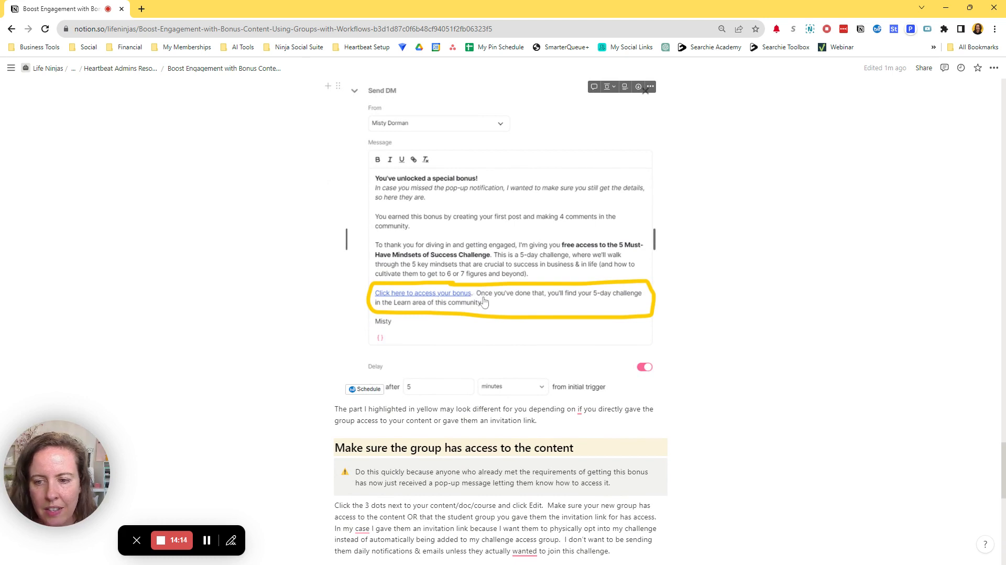
scroll(down, 3)
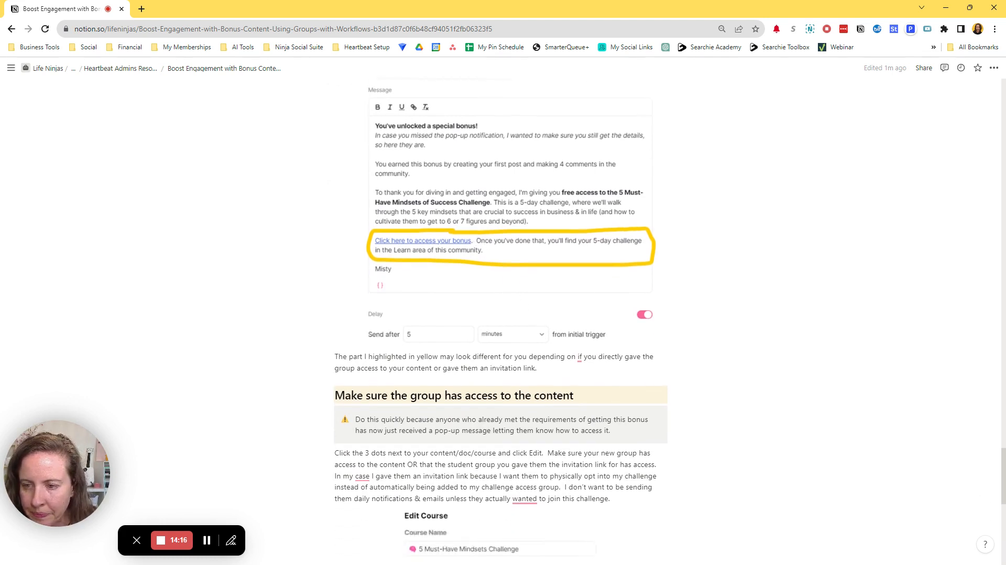
scroll(down, 3)
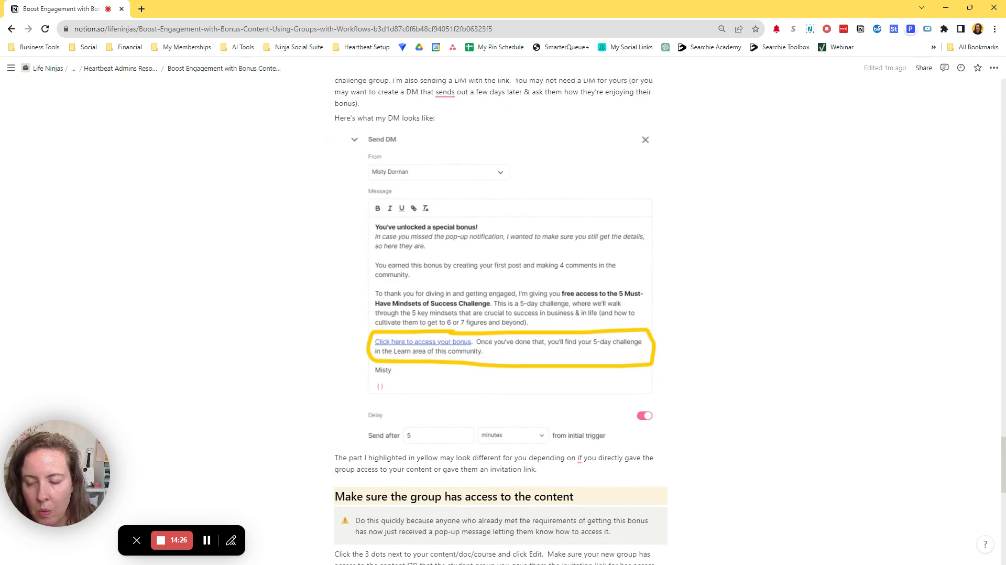
scroll(down, 3)
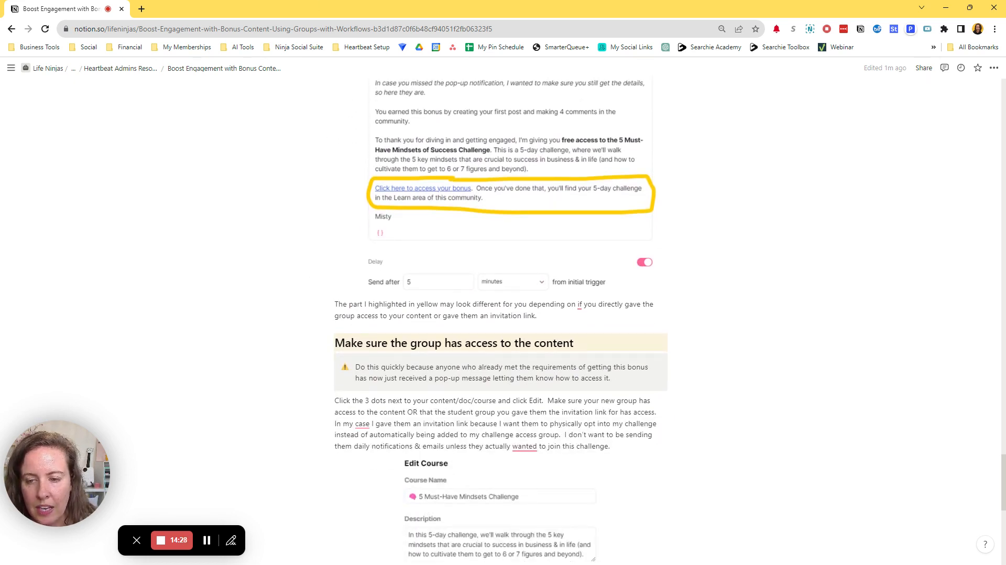
scroll(down, 3)
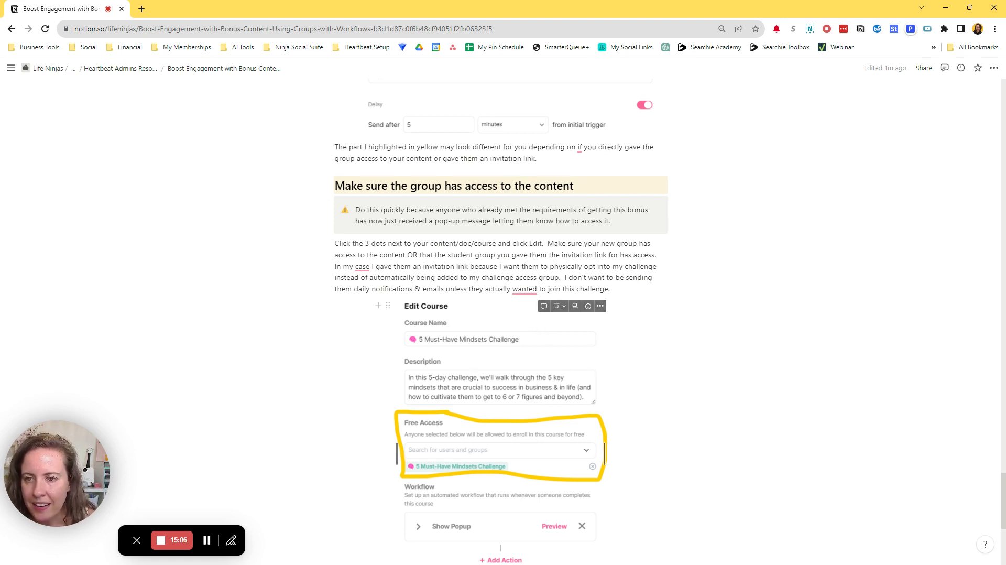
scroll(down, 3)
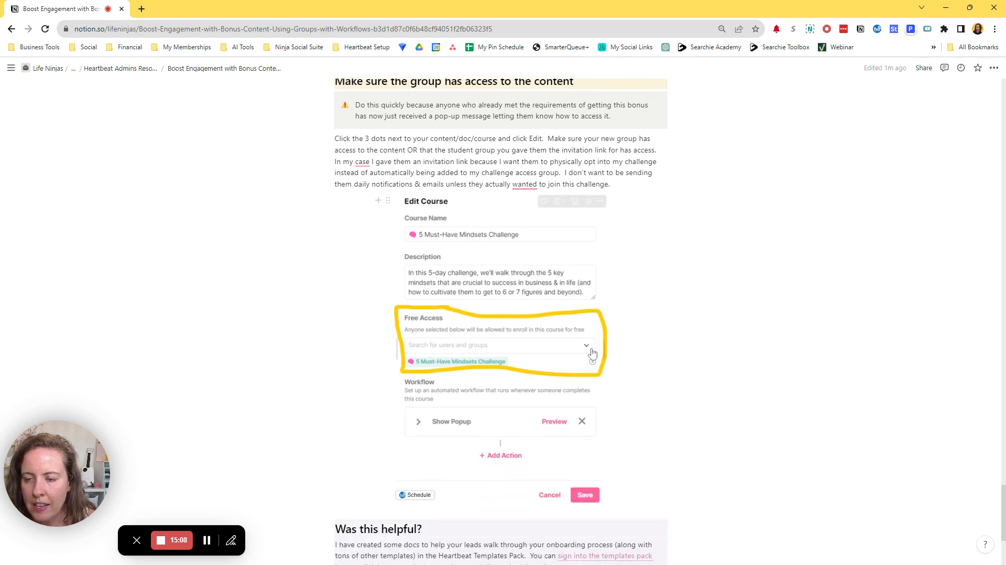
scroll(down, 3)
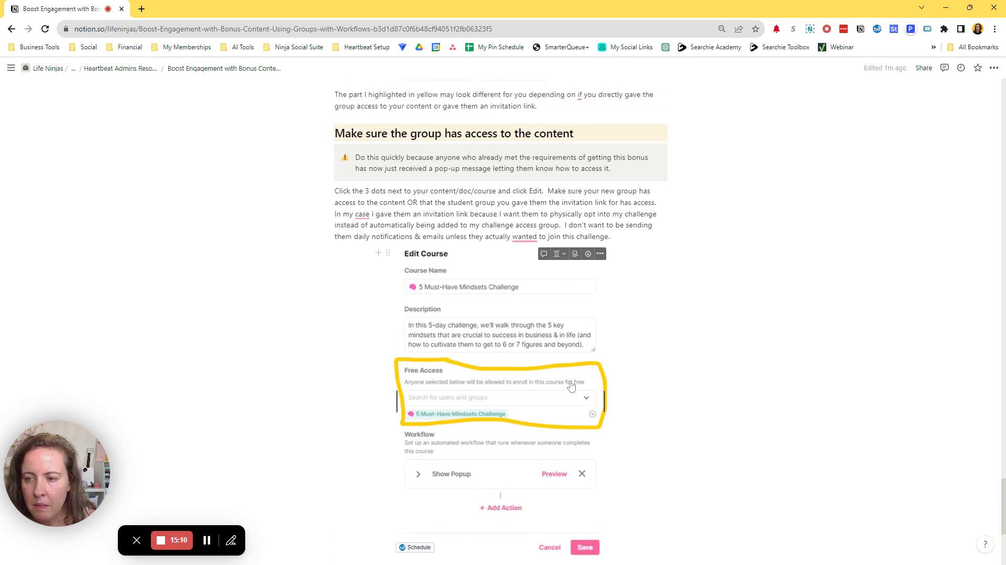
mouse_move(511, 435)
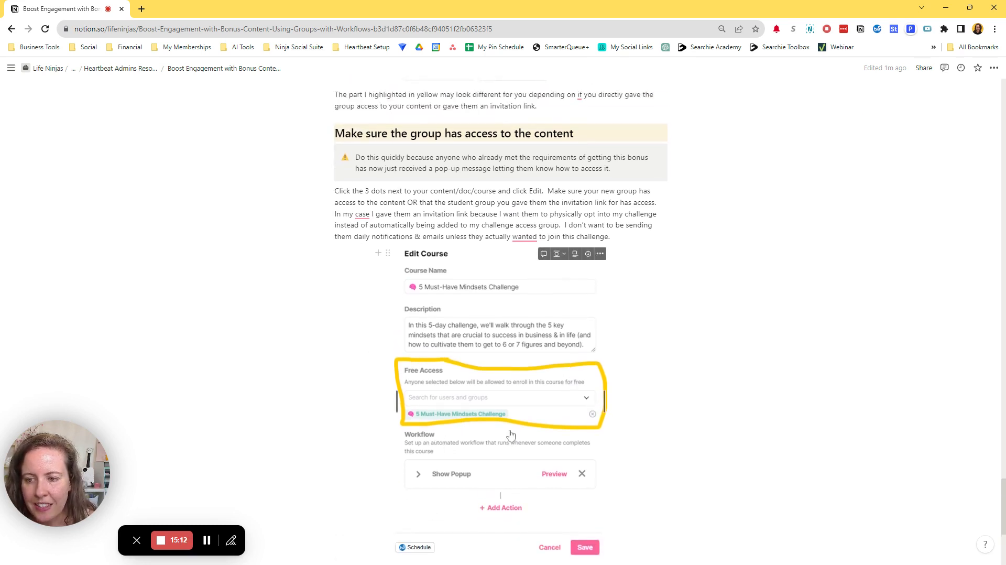
mouse_move(450, 425)
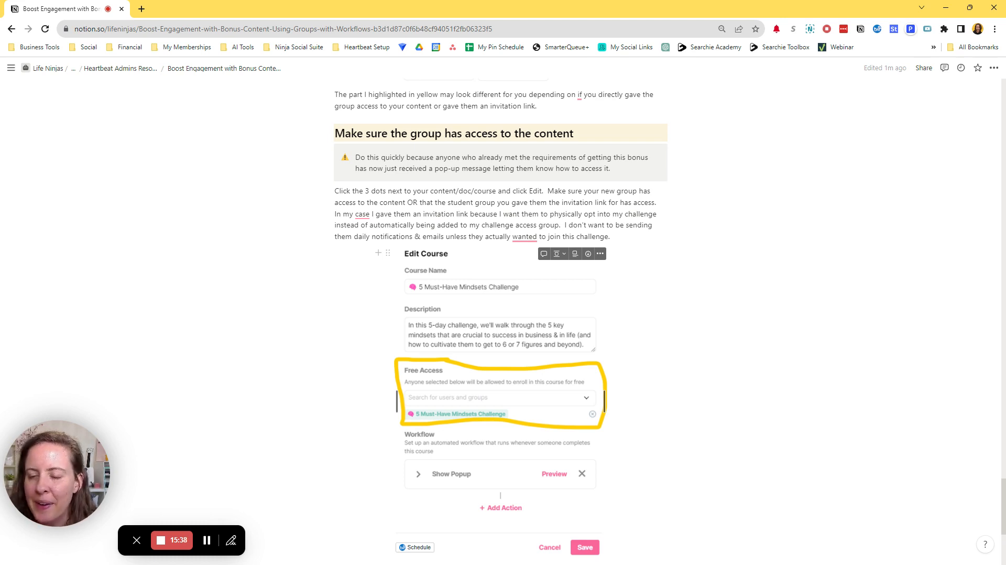
mouse_move(470, 370)
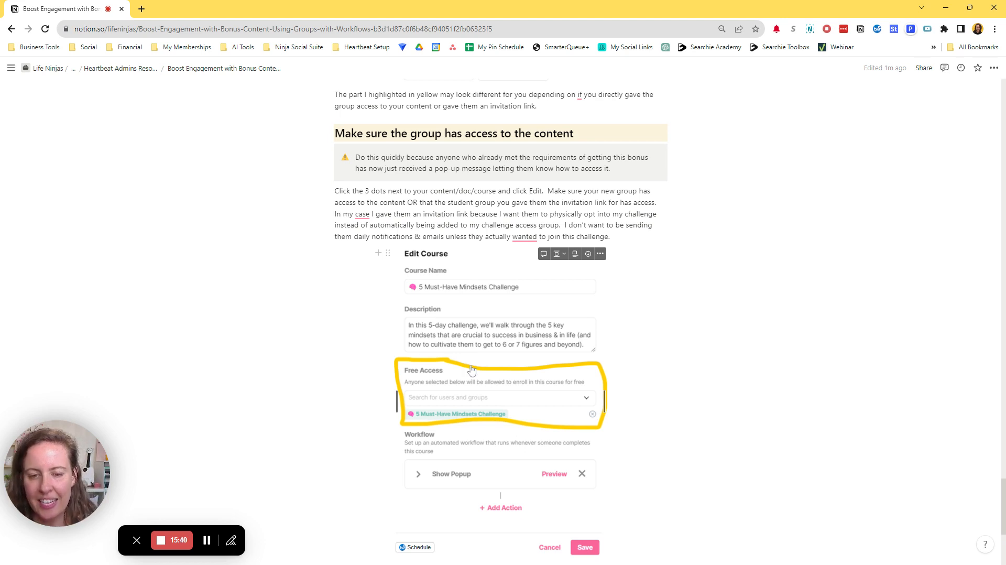
mouse_move(414, 344)
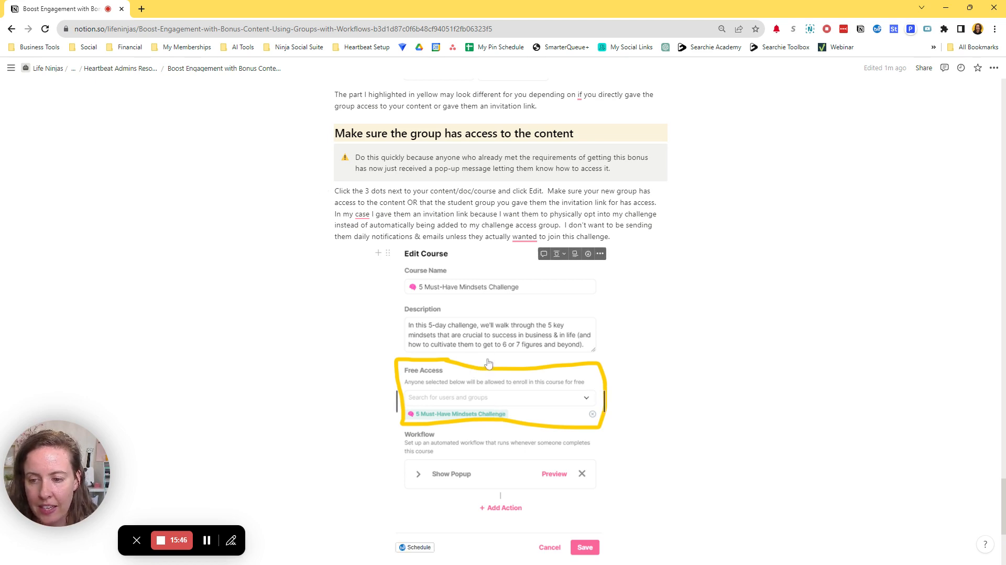
scroll(down, 3)
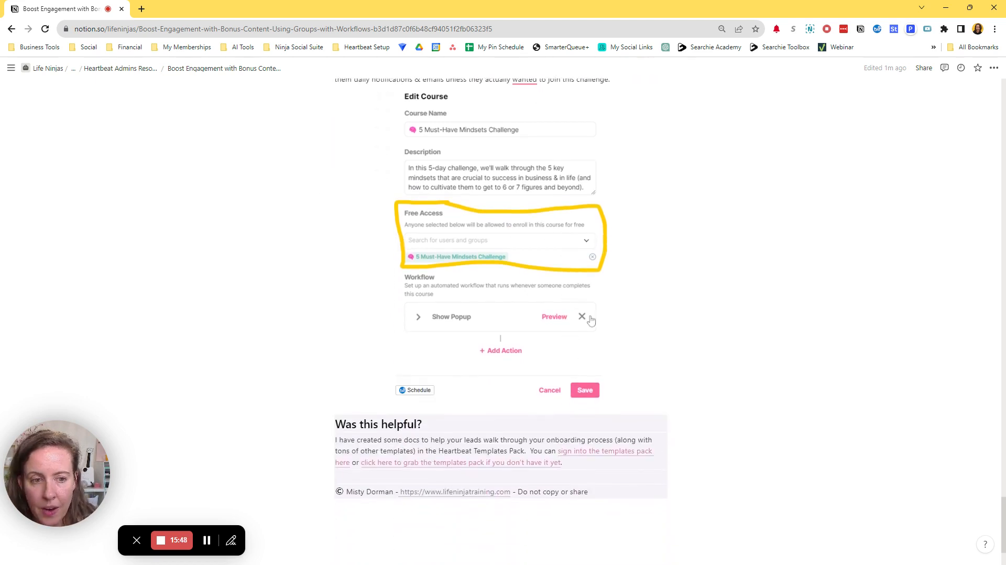